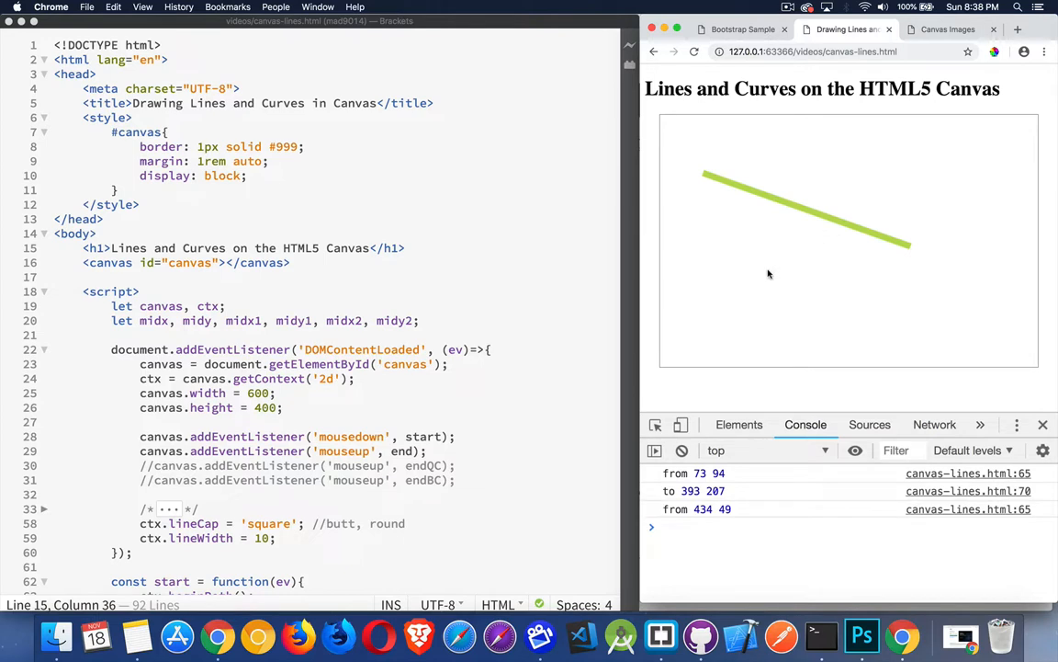
Drag out two more thick green straight lines crisscrossing the canvas
left_click_drag(935, 143, 768, 276)
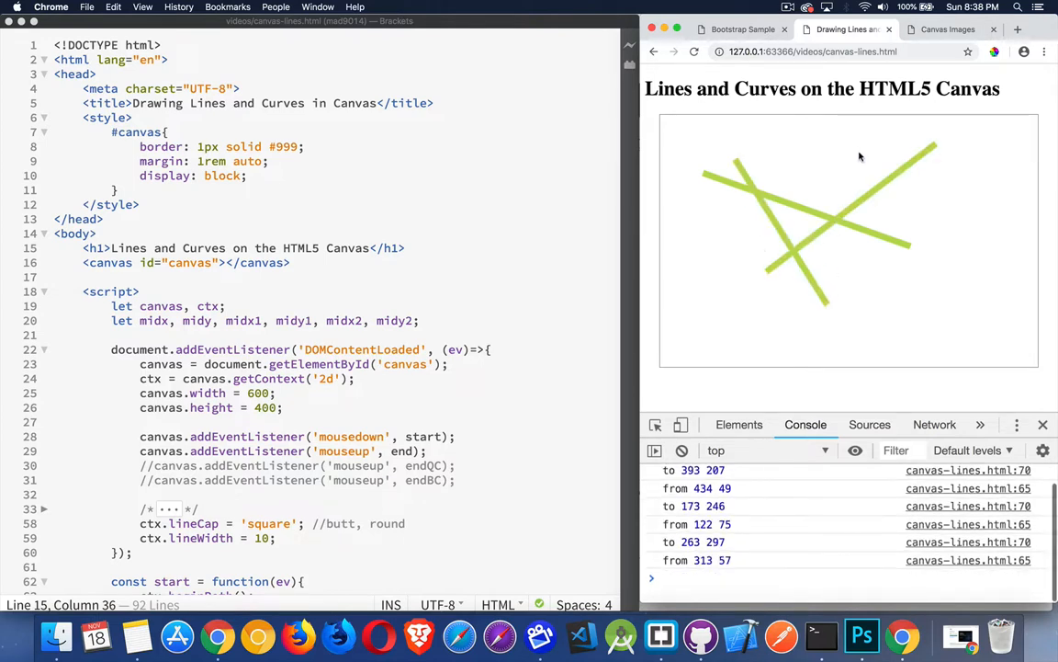
left_click_drag(847, 161, 928, 303)
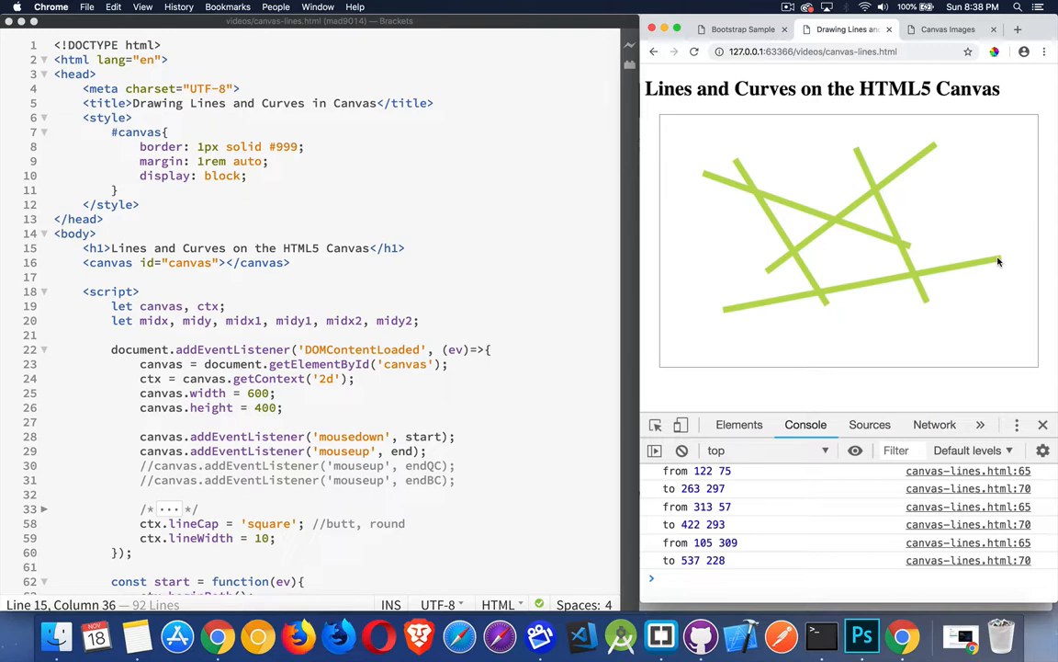
mouse_move(678, 305)
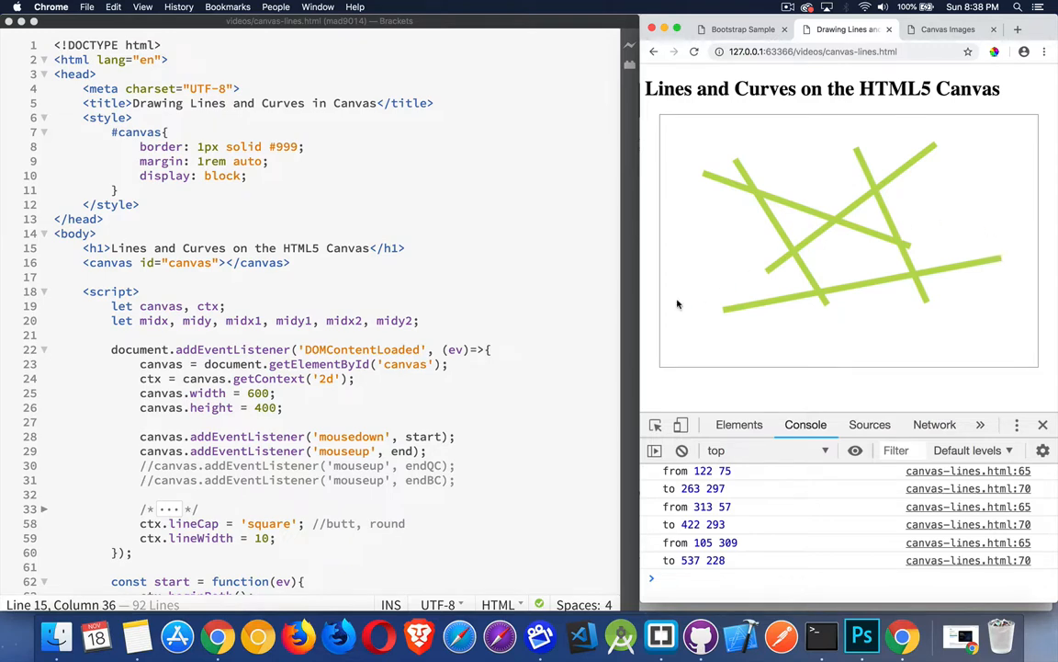
scroll("down", 3)
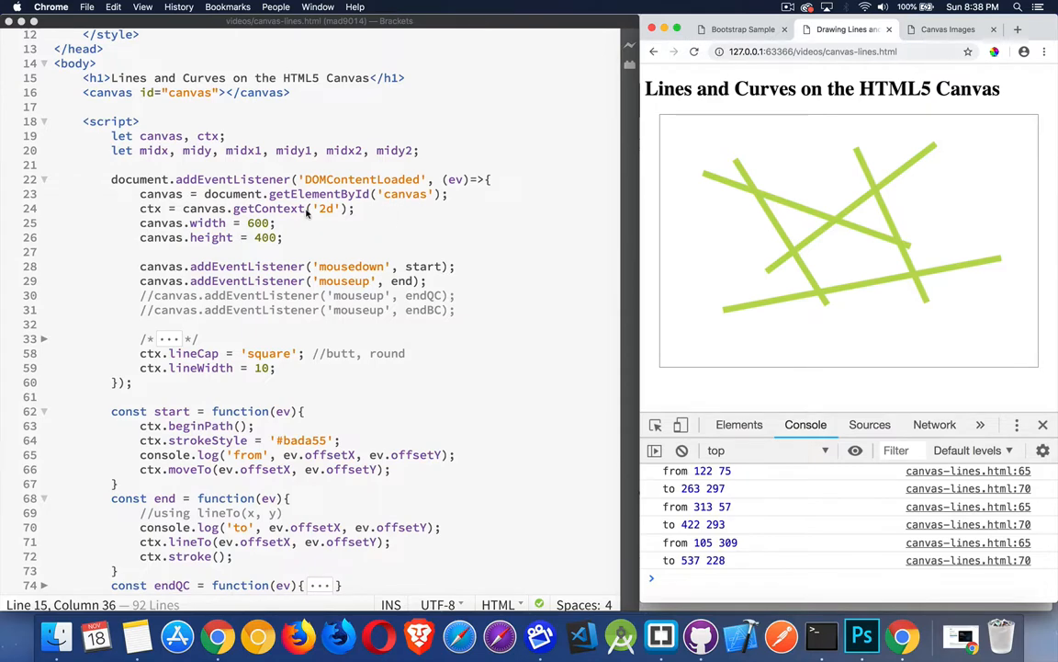
mouse_move(329, 217)
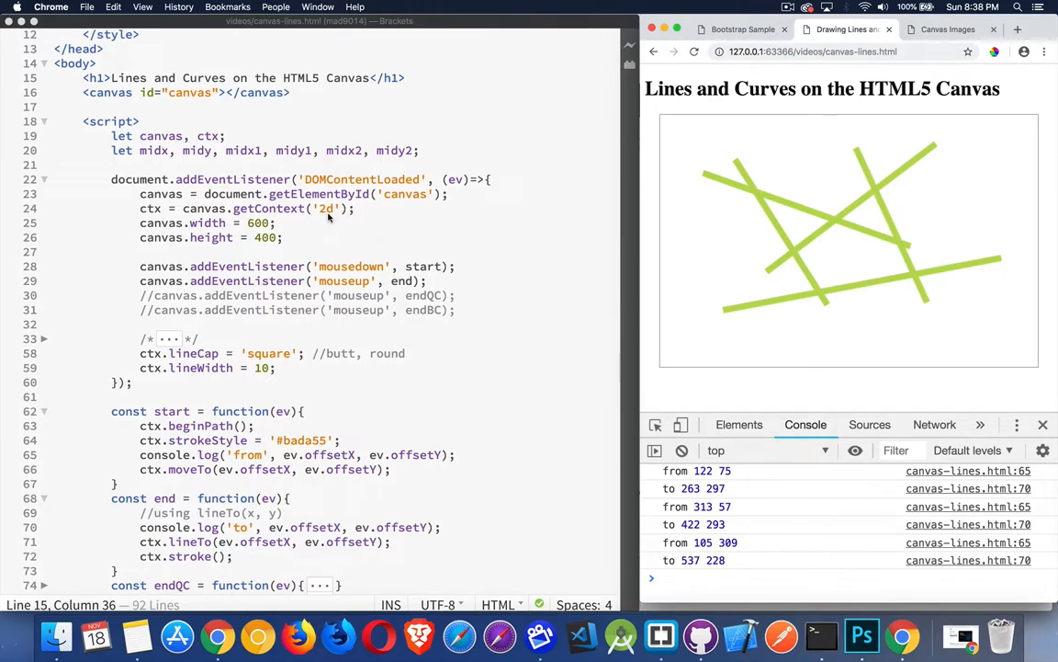
mouse_move(298, 237)
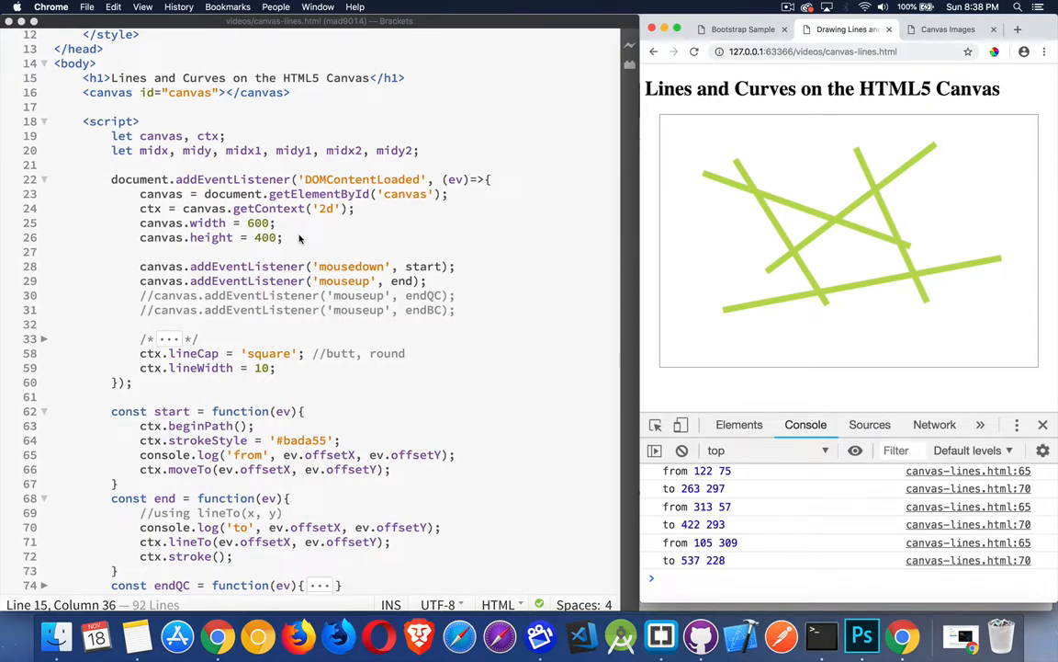
mouse_move(346, 279)
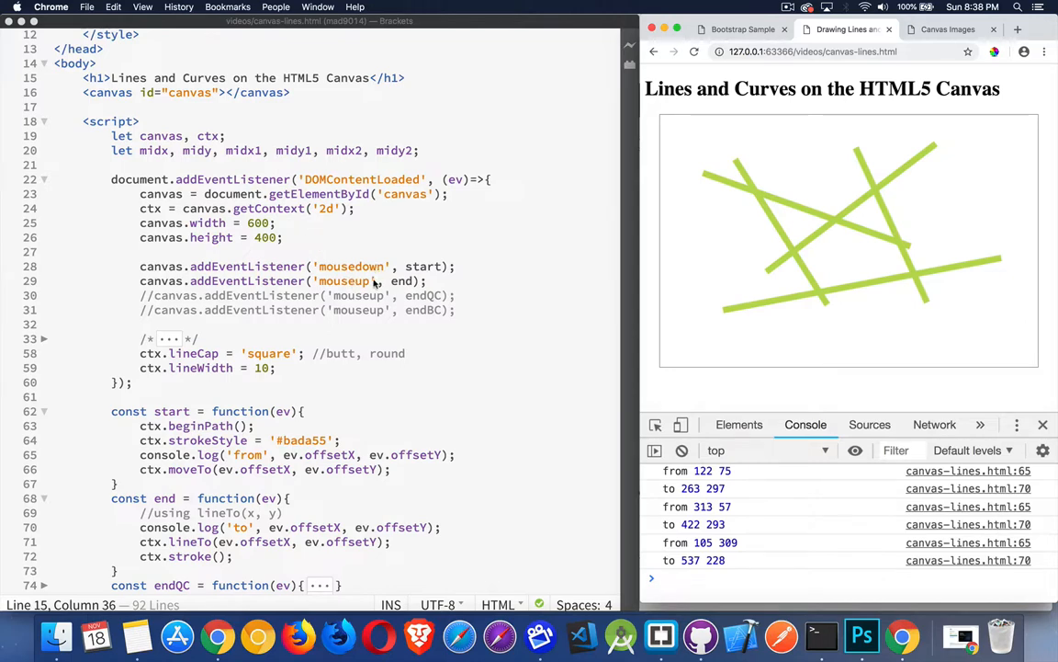
mouse_move(706, 180)
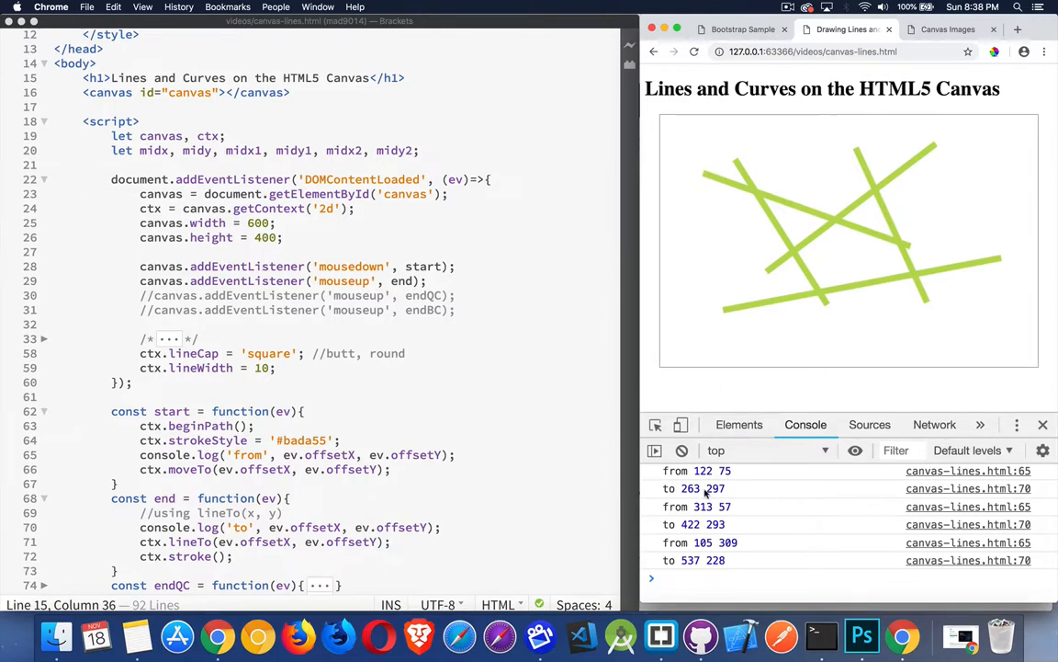
mouse_move(724, 507)
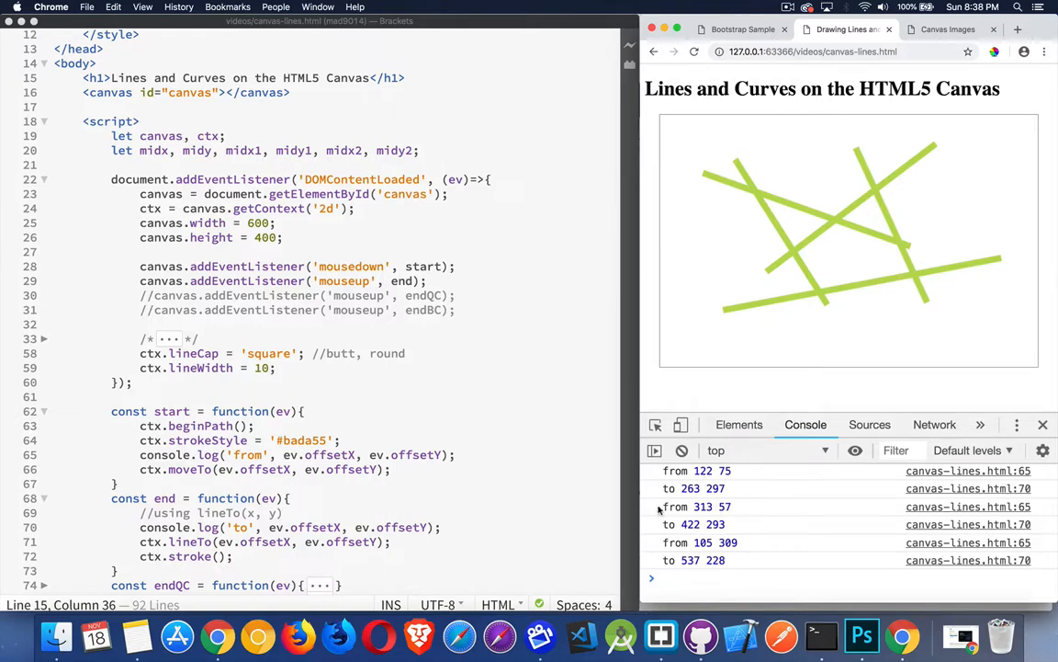
mouse_move(235, 338)
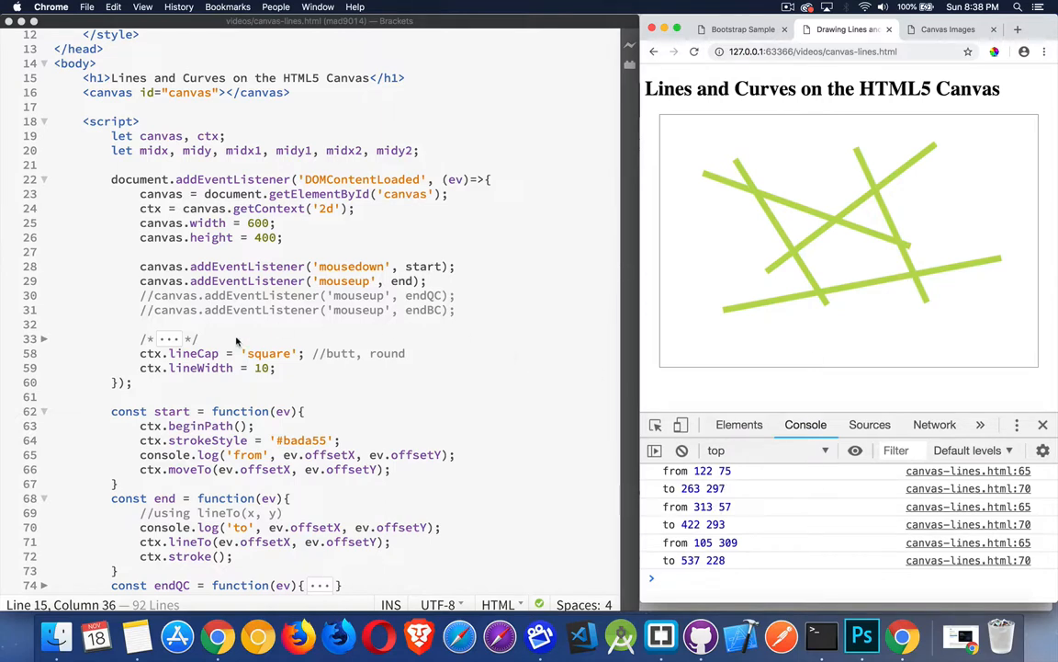
mouse_move(217, 368)
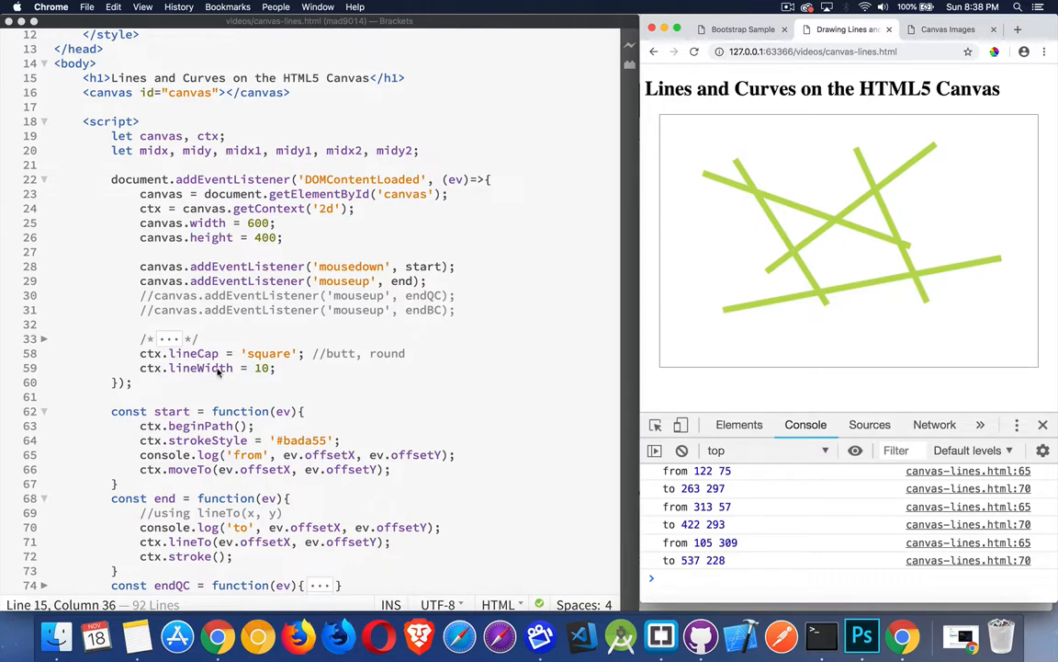
mouse_move(261, 338)
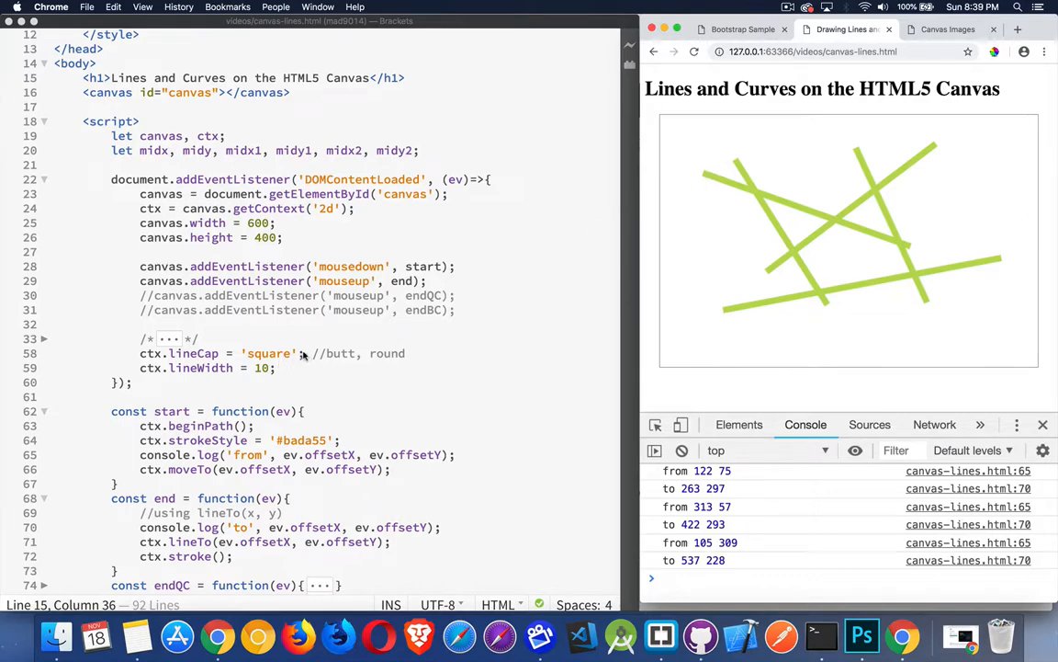
mouse_move(323, 352)
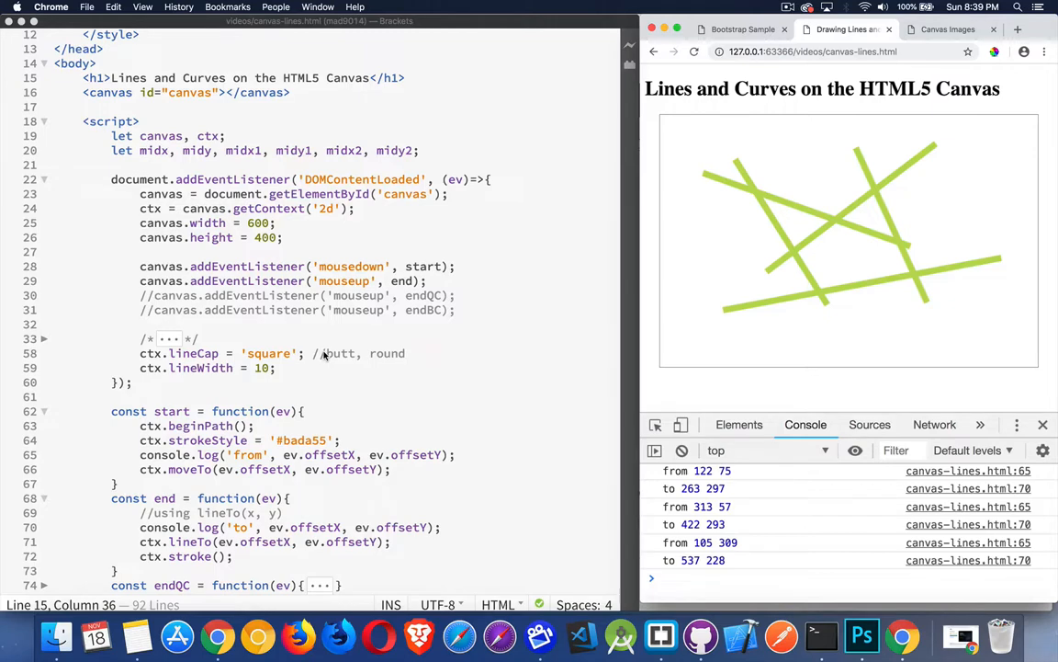
mouse_move(399, 368)
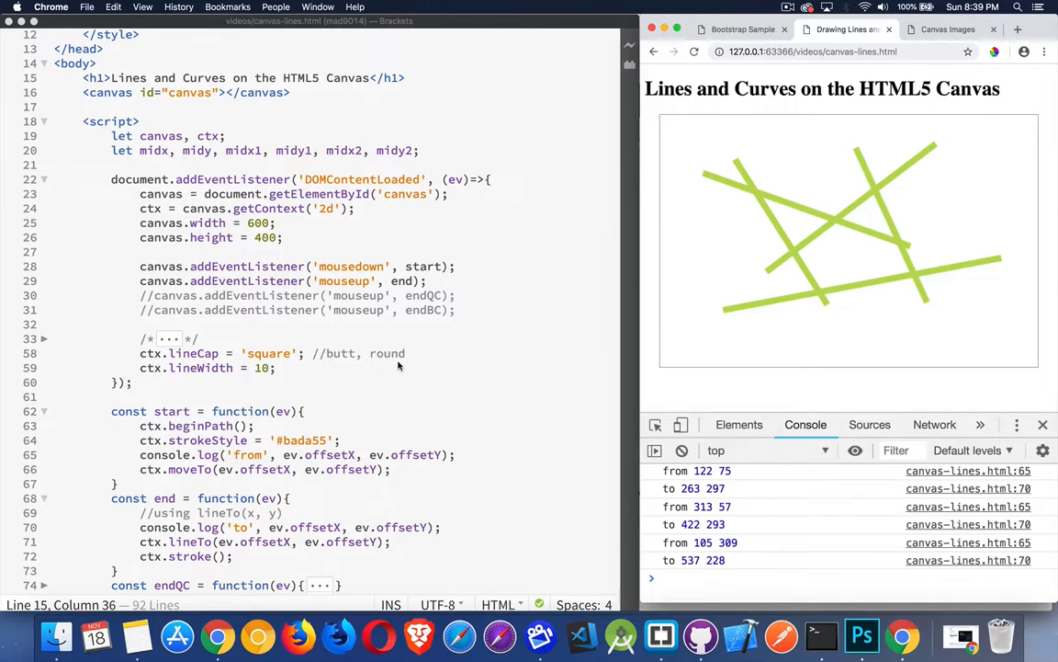
Change ctx.lineCap from 'square' to 'round' and draw a round-capped test line
double_click(268, 353)
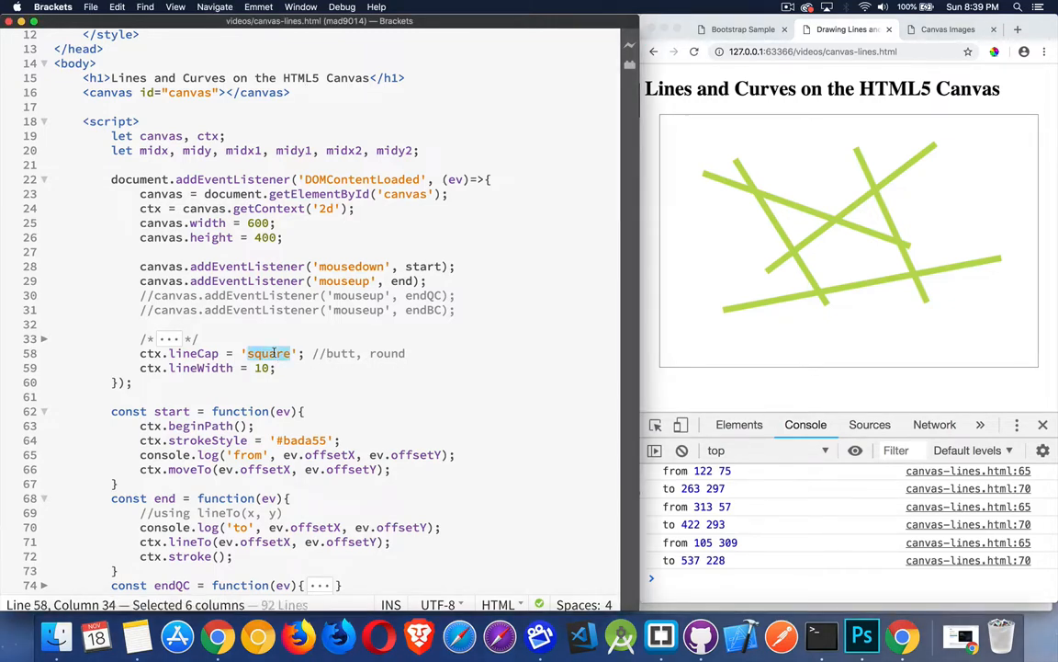
type("round")
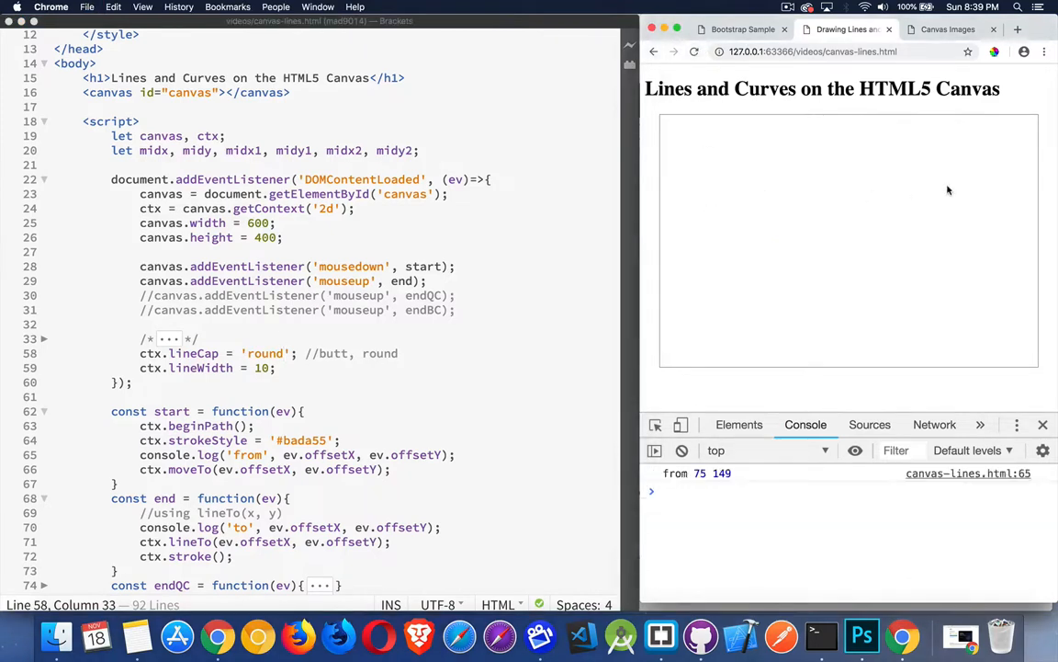
left_click_drag(707, 209, 951, 193)
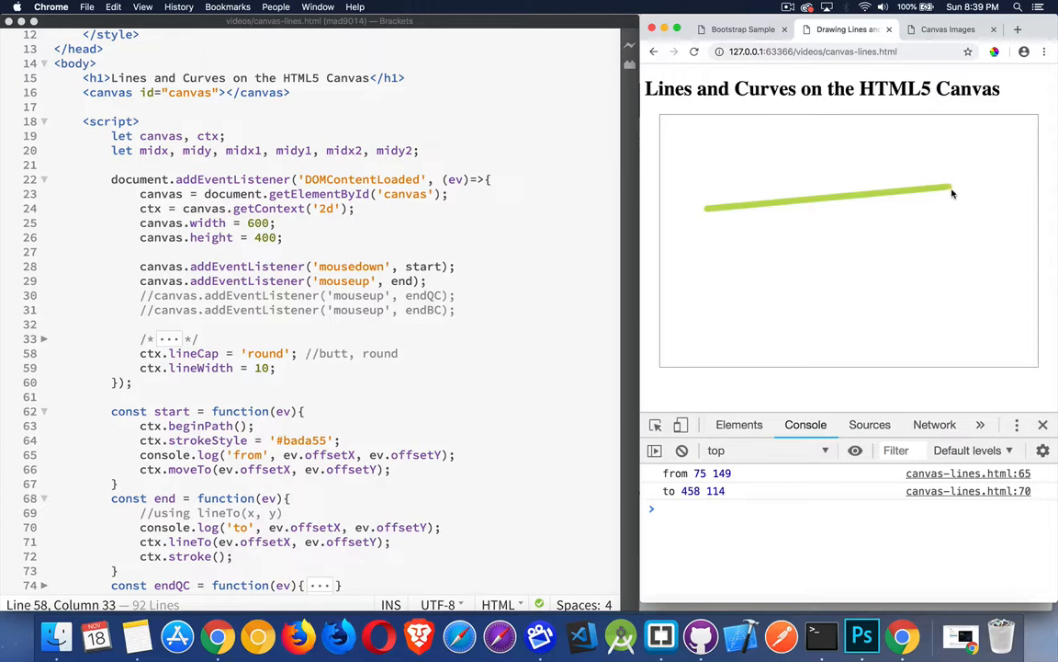
mouse_move(707, 217)
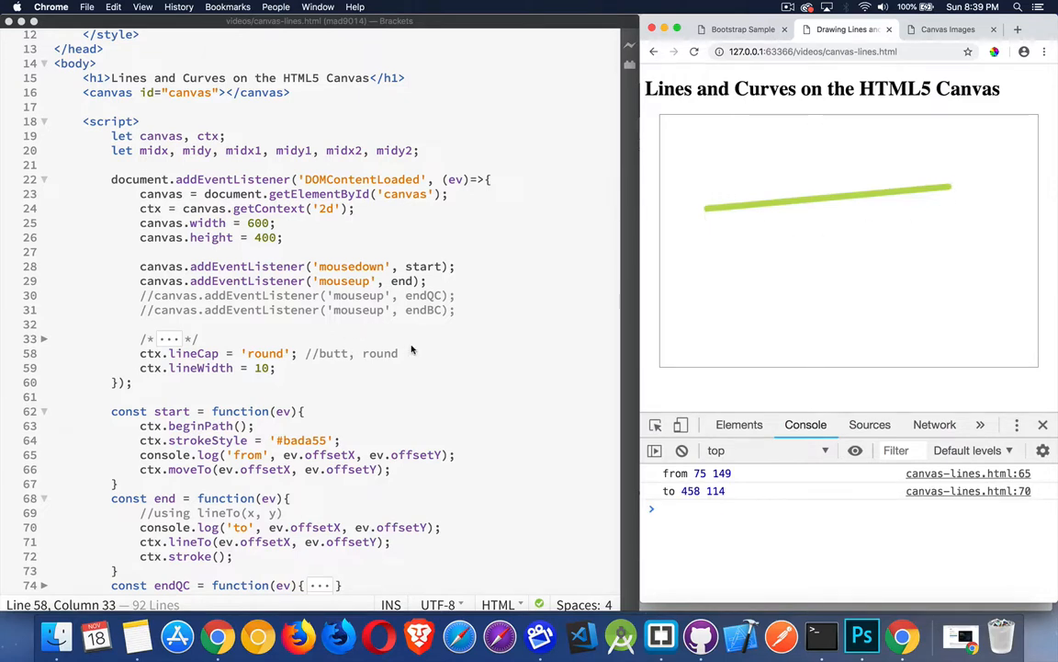
mouse_move(248, 390)
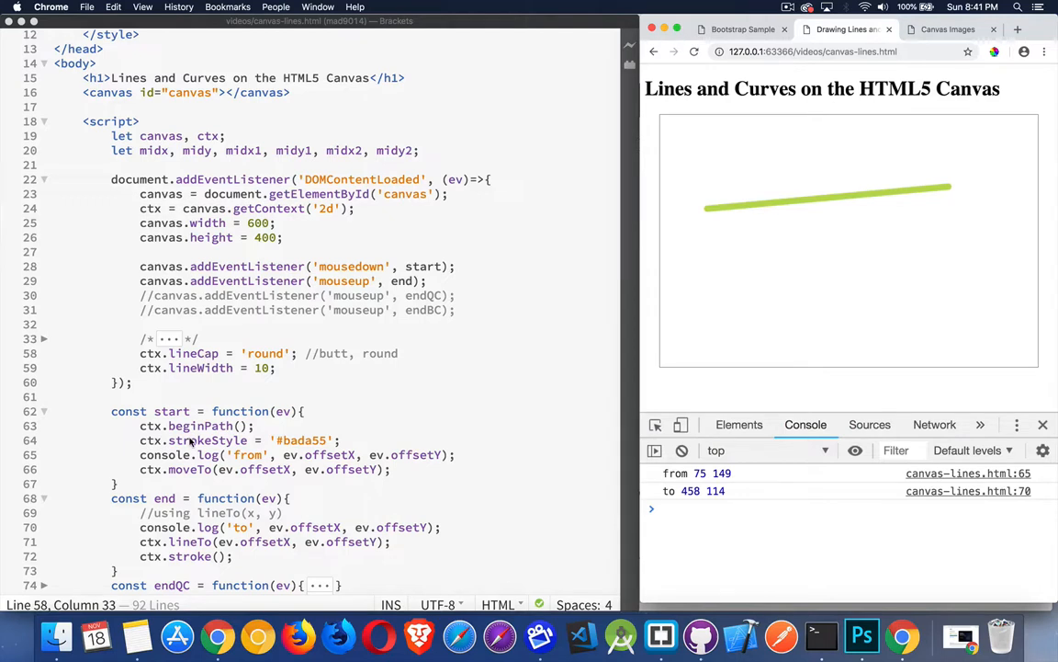
double_click(151, 441)
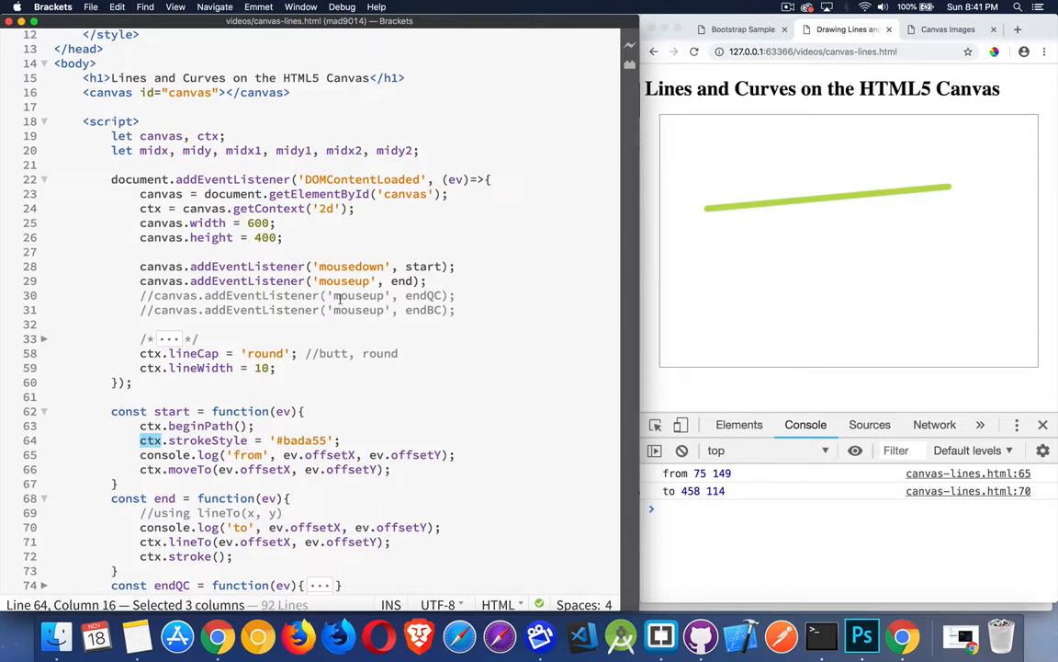
left_click(313, 412)
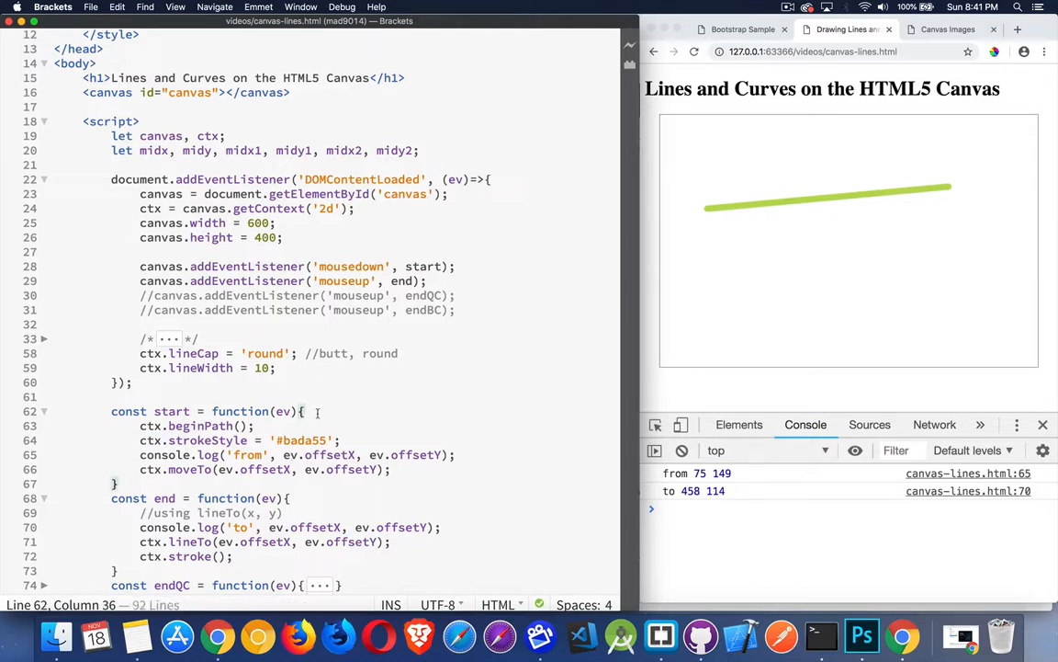
double_click(353, 265)
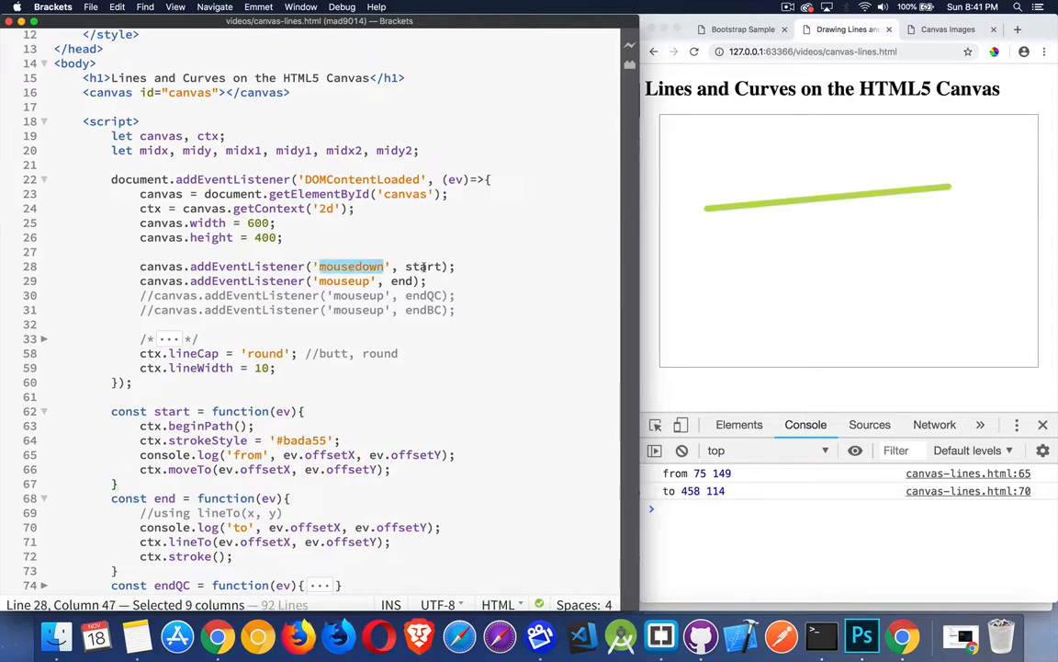
double_click(198, 426)
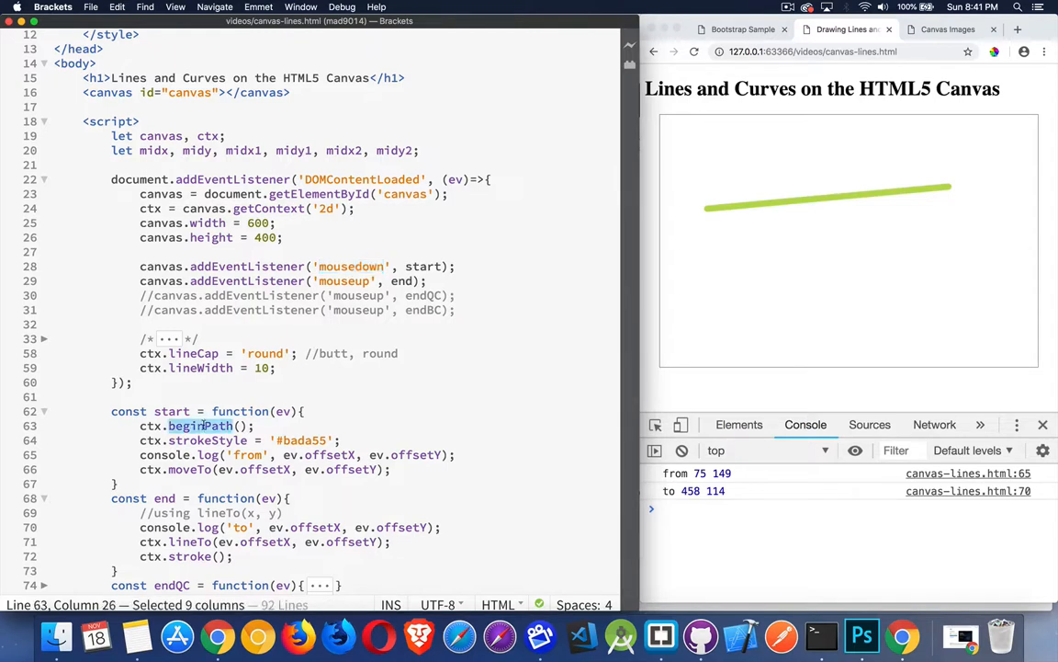
Place the cursor just after the beginPath call in the start handler
left_click(277, 427)
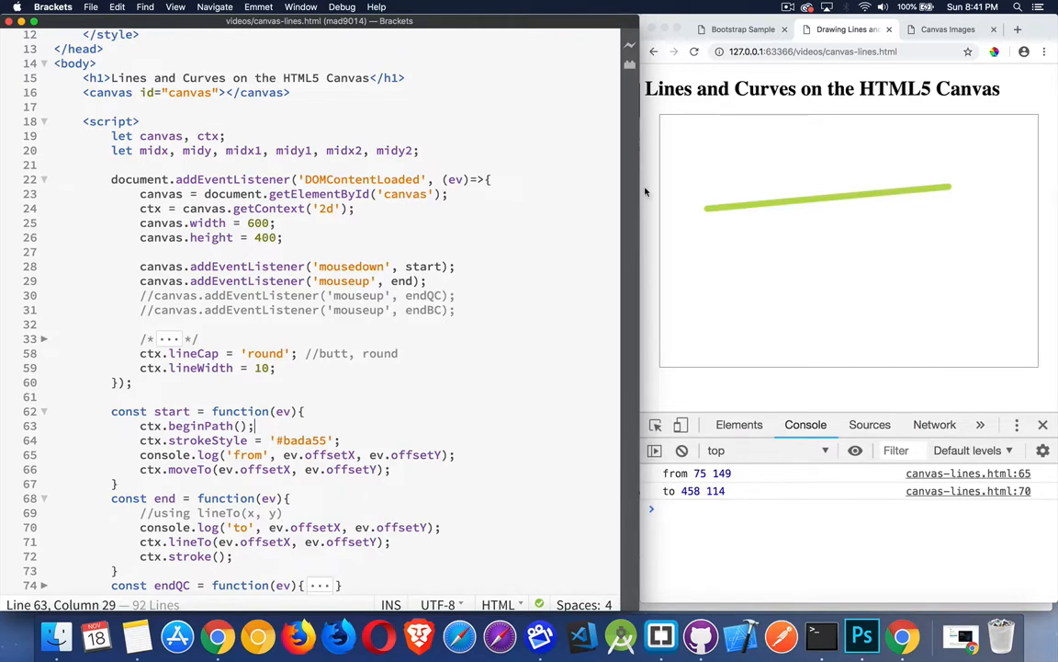
mouse_move(885, 275)
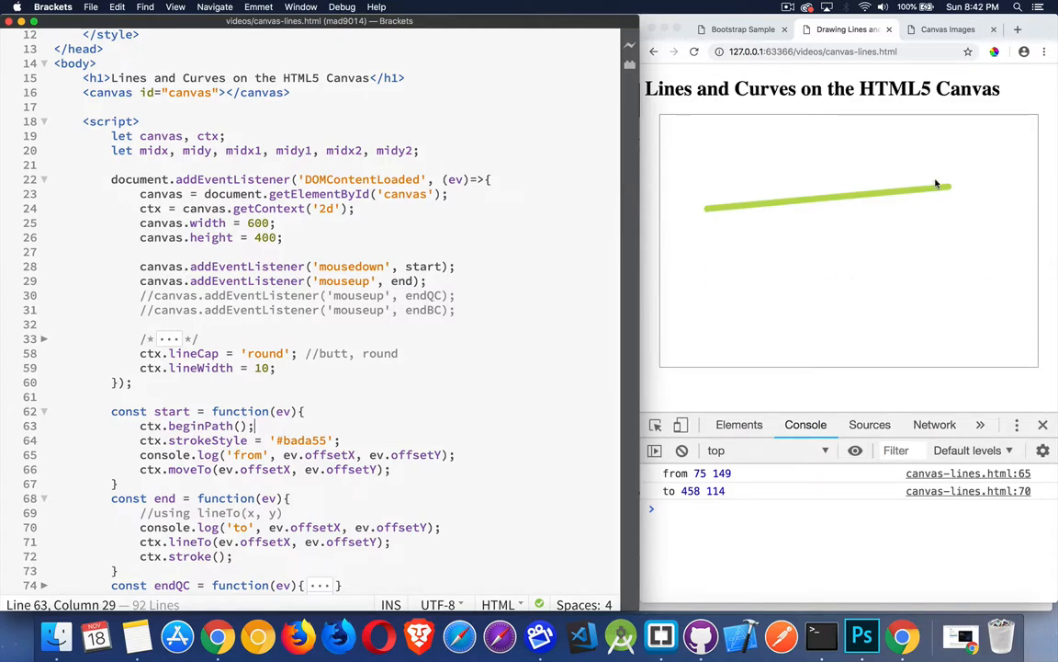
mouse_move(874, 283)
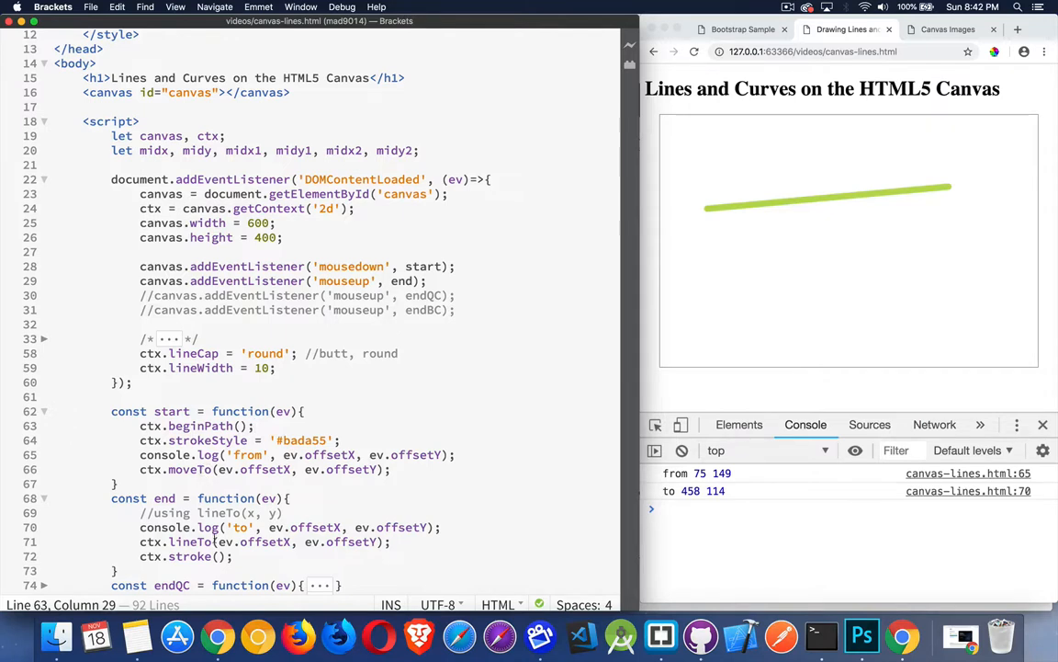
mouse_move(755, 219)
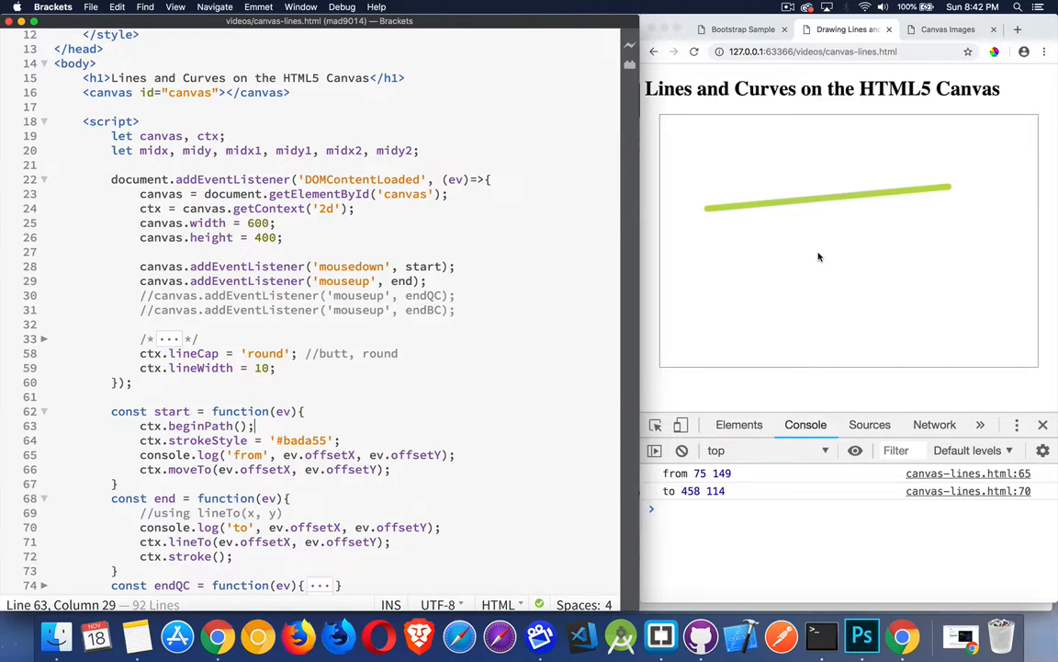
mouse_move(801, 264)
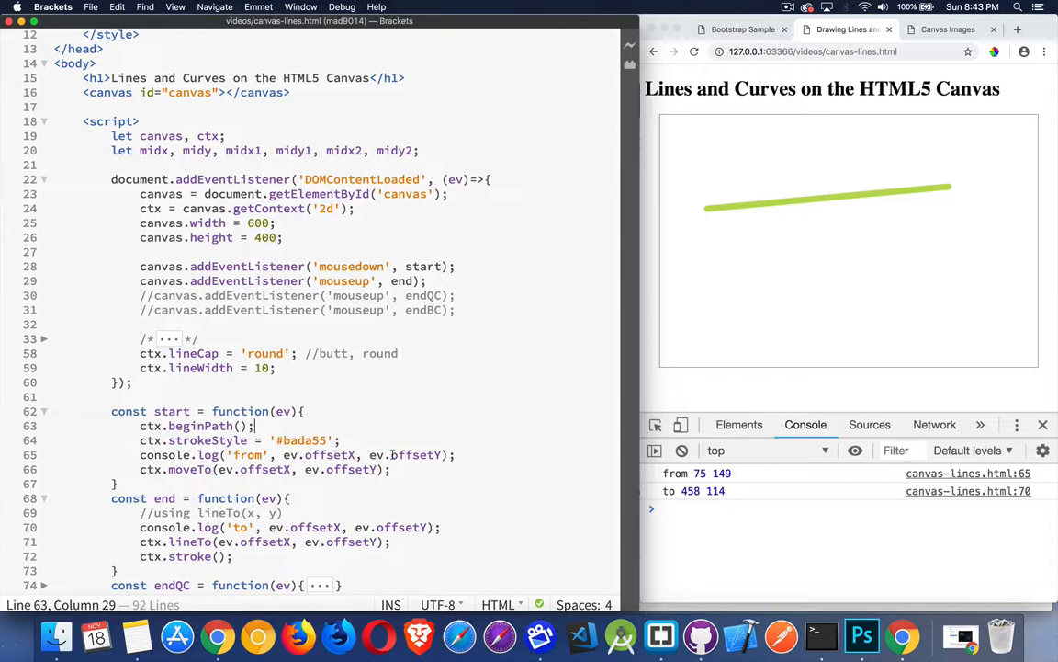
mouse_move(709, 206)
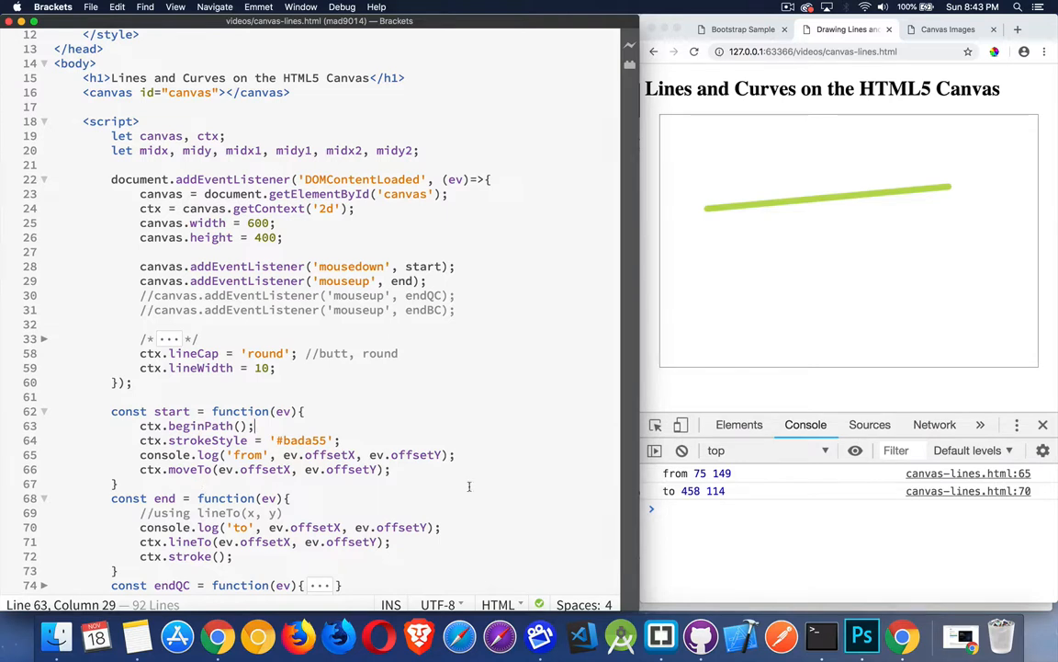
mouse_move(721, 206)
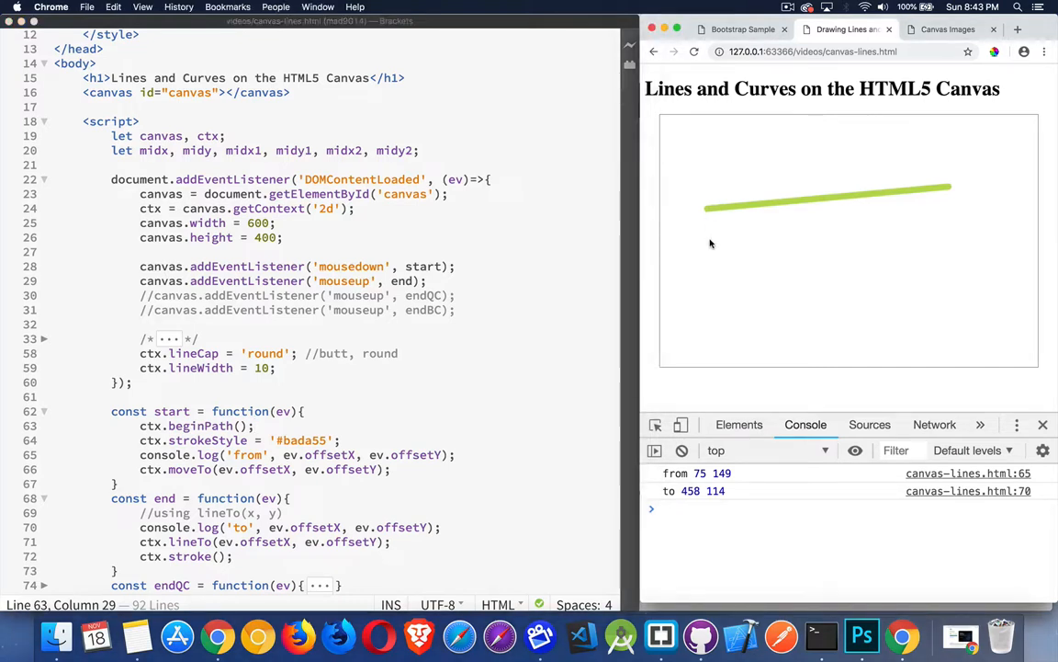
mouse_move(936, 256)
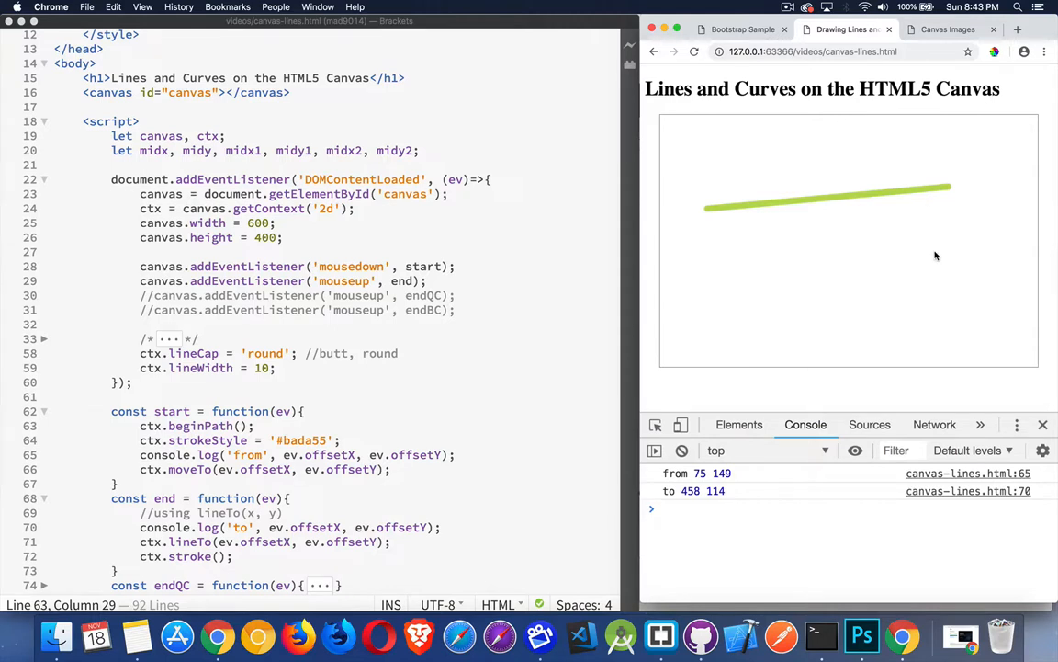
Drag a second round-capped green line left to right across the canvas
left_click(720, 249)
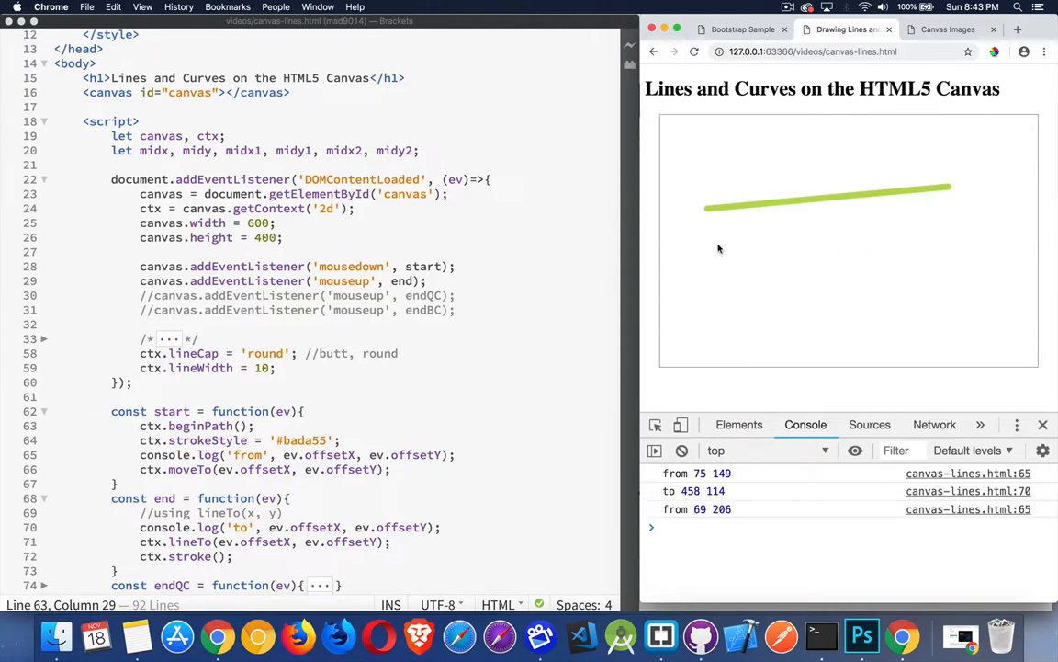
left_click_drag(702, 248, 933, 261)
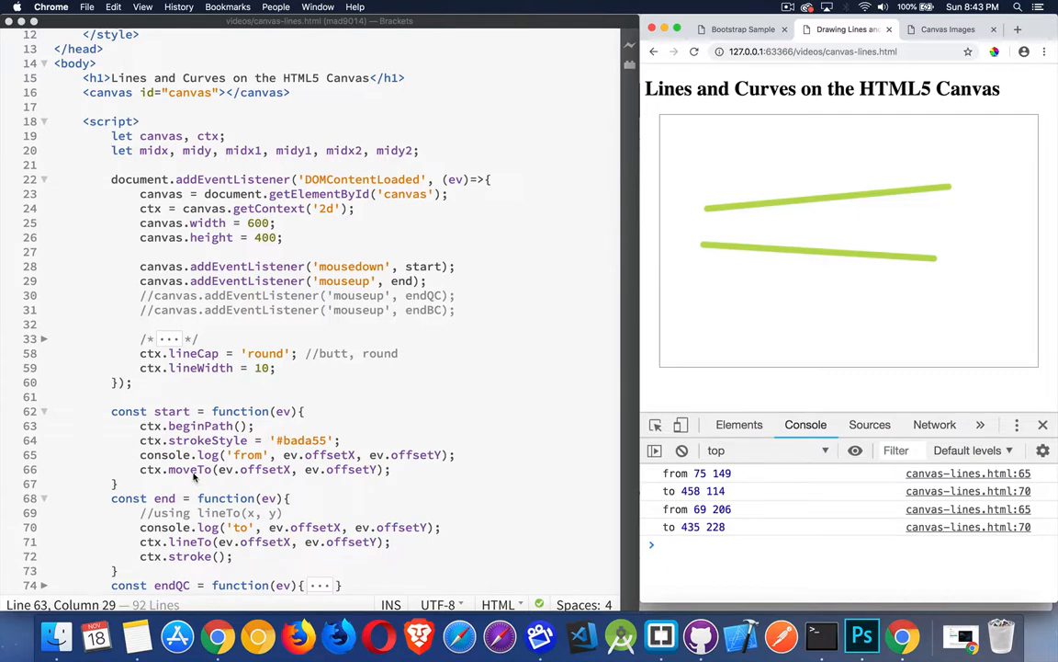
mouse_move(187, 555)
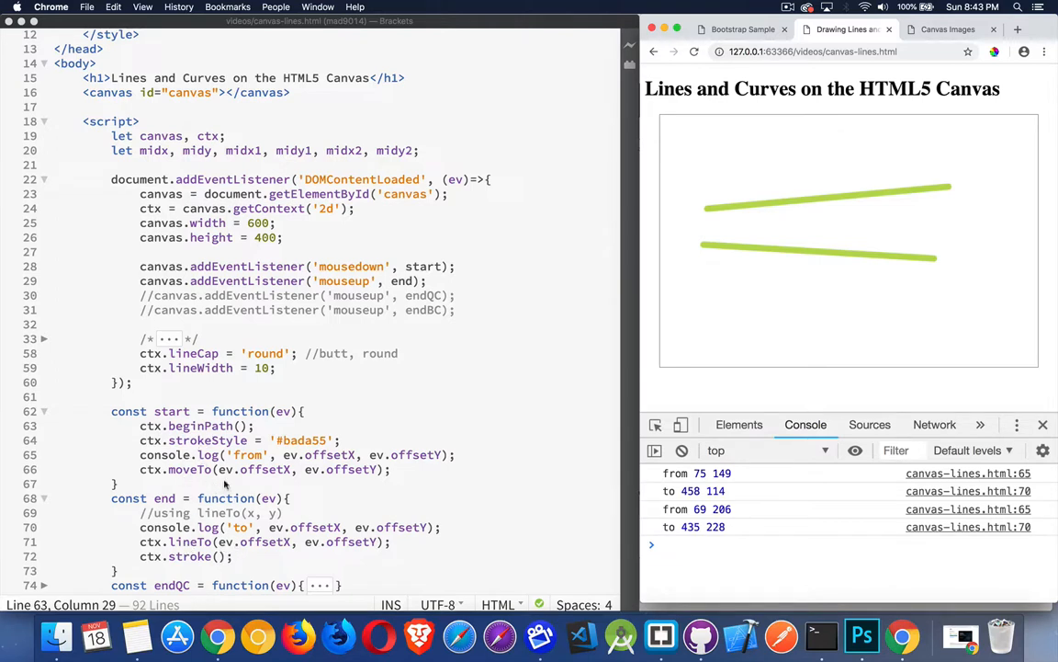
mouse_move(816, 202)
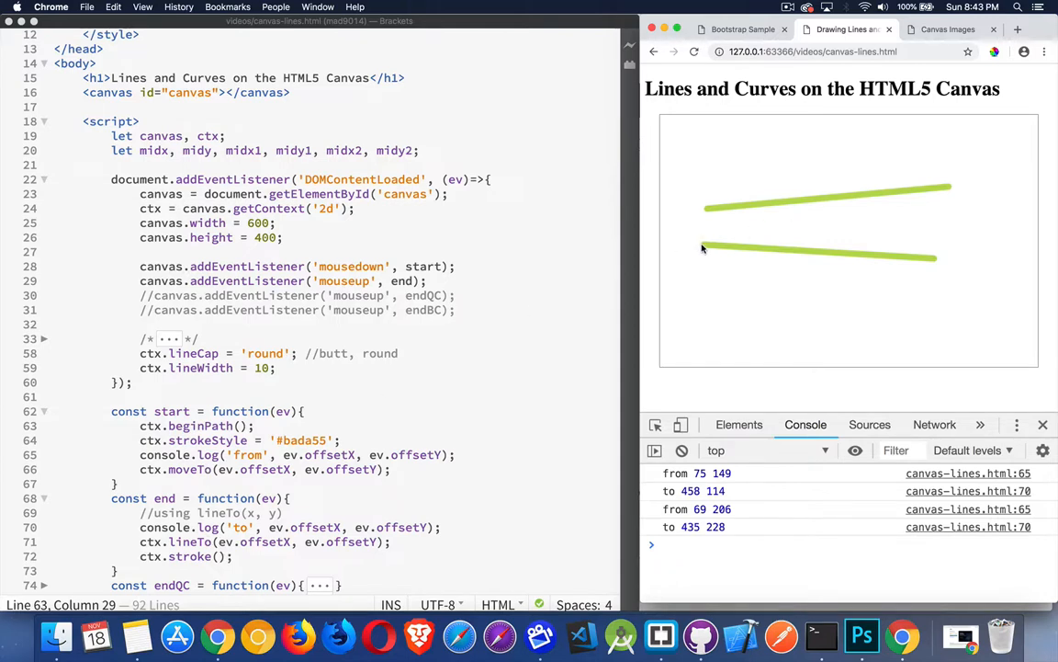
mouse_move(801, 243)
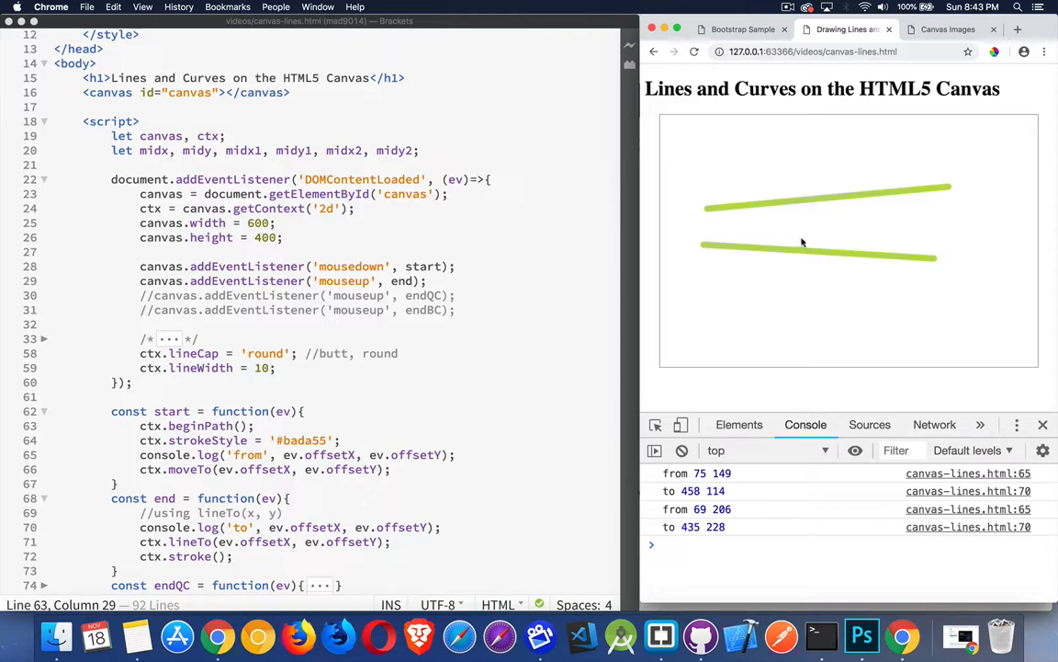
mouse_move(820, 255)
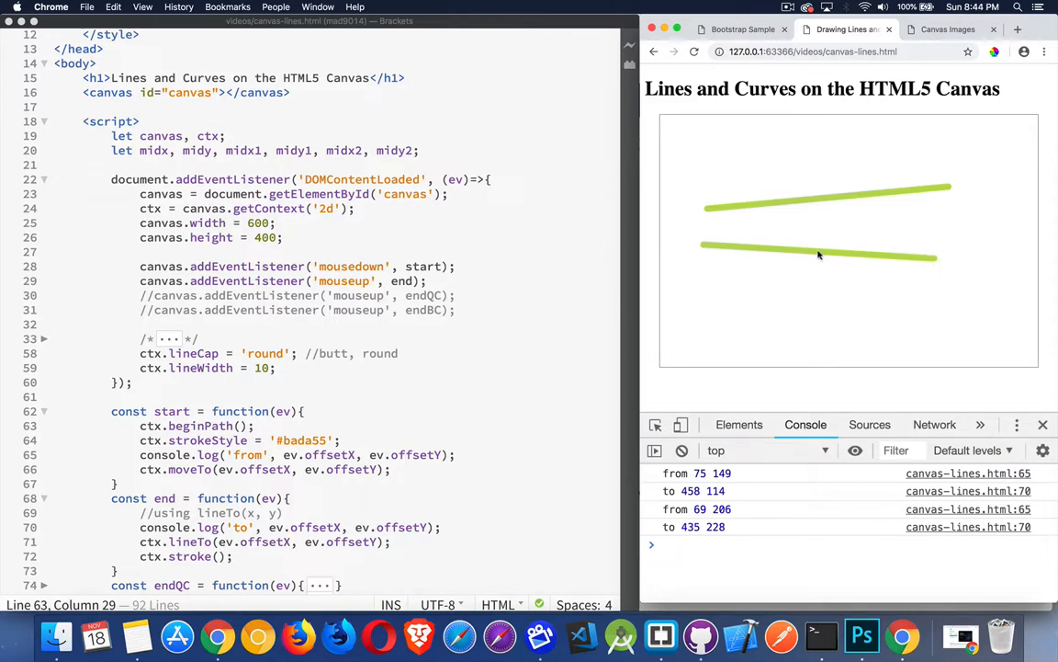
mouse_move(937, 258)
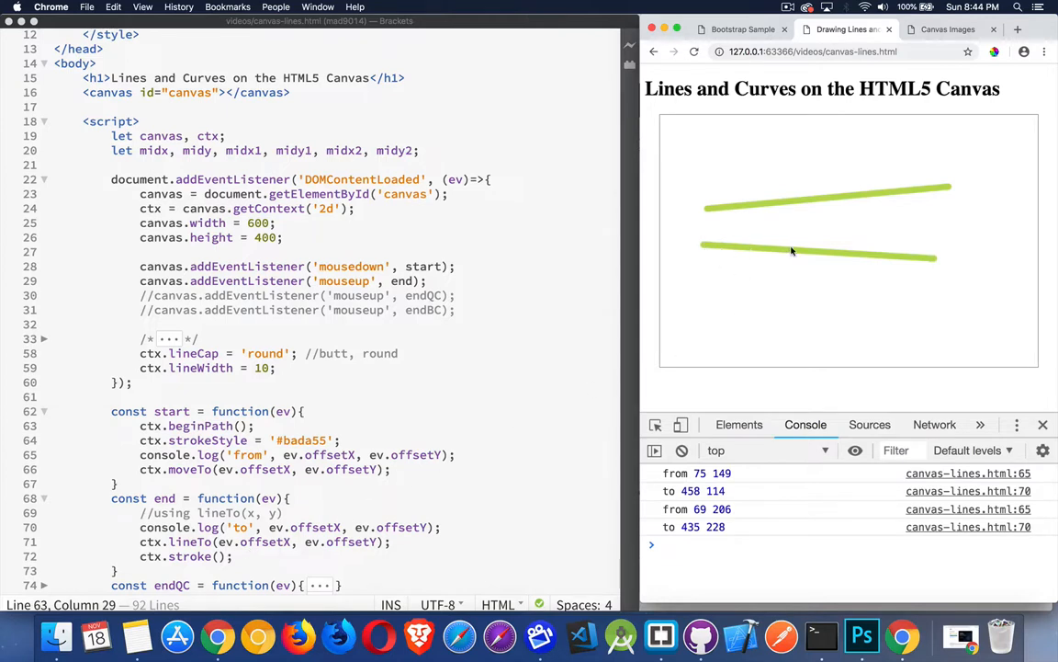
mouse_move(945, 257)
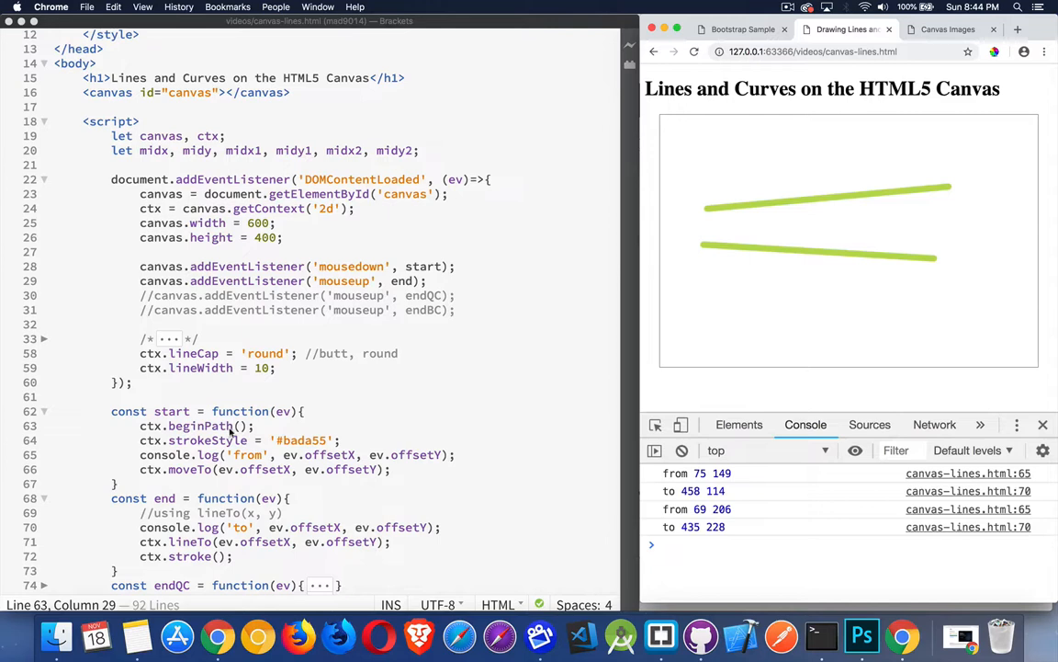
mouse_move(201, 542)
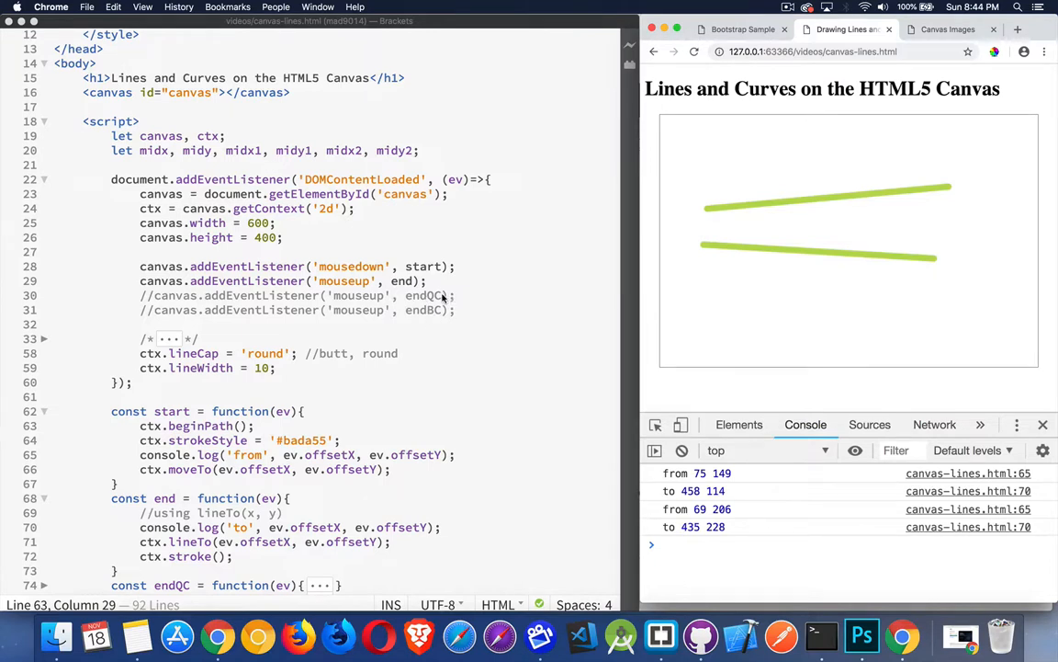
mouse_move(169, 294)
type("//")
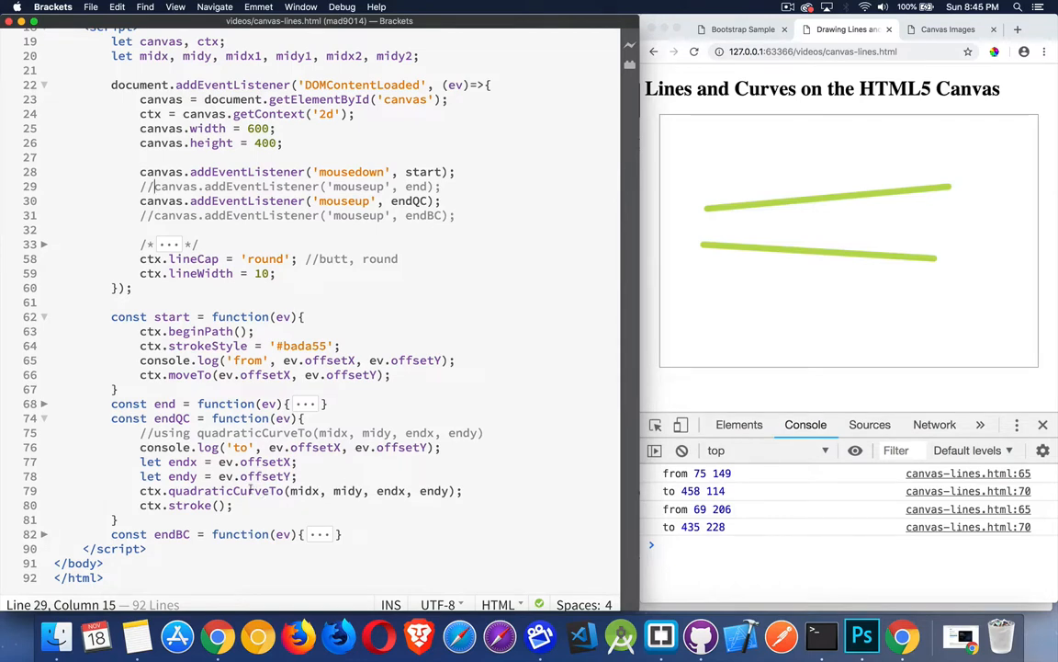
Select the ctx.quadraticCurveTo call in the endQC handler for explanation
double_click(224, 491)
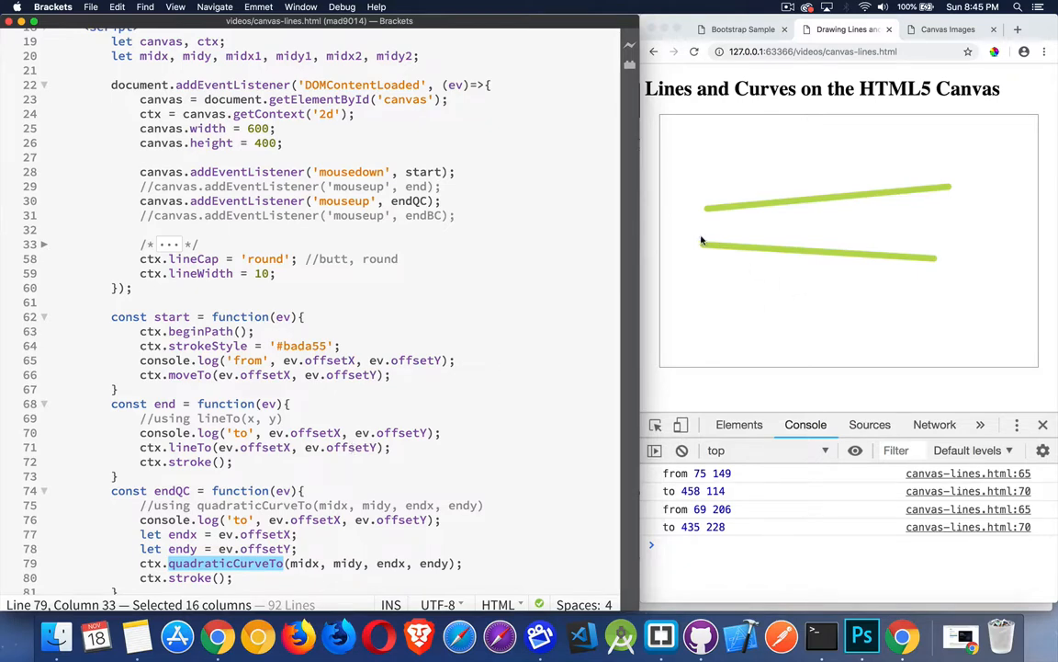
mouse_move(930, 259)
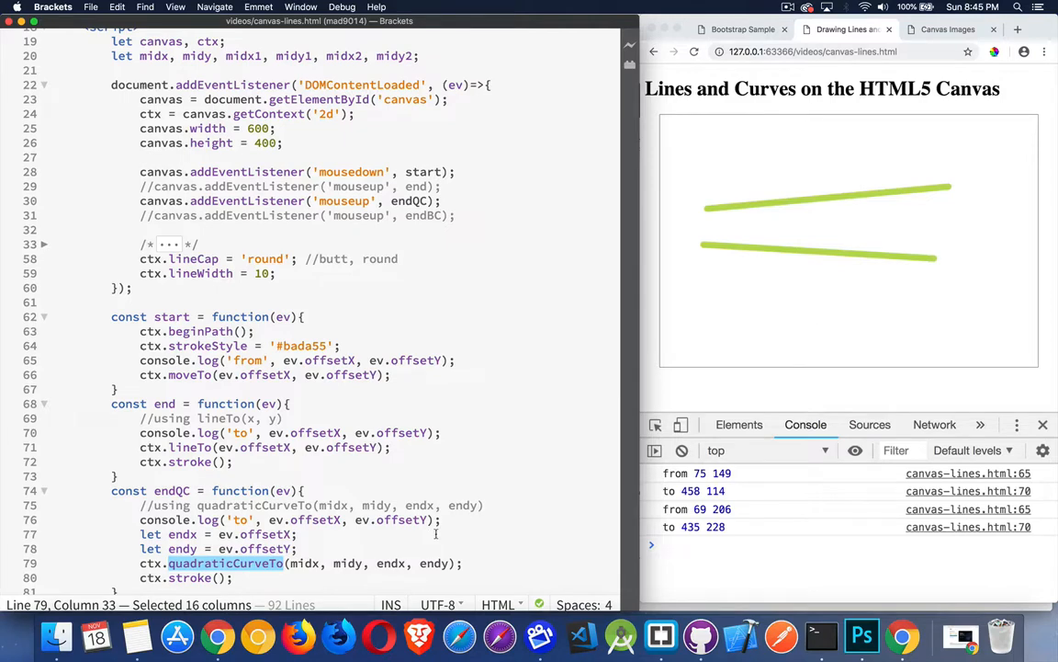
mouse_move(656, 296)
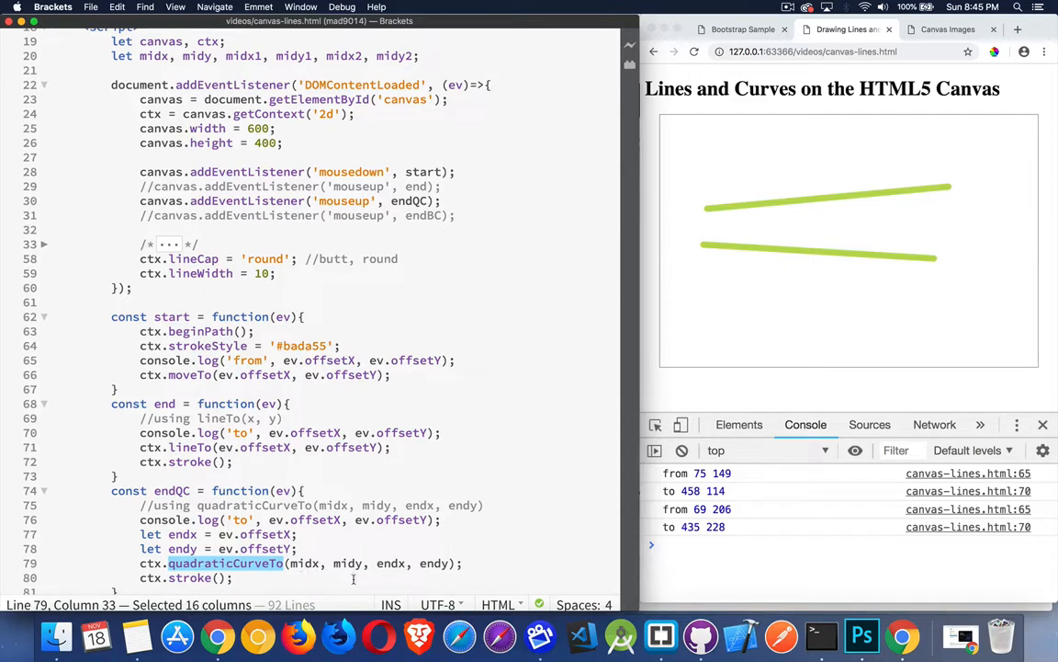
mouse_move(816, 215)
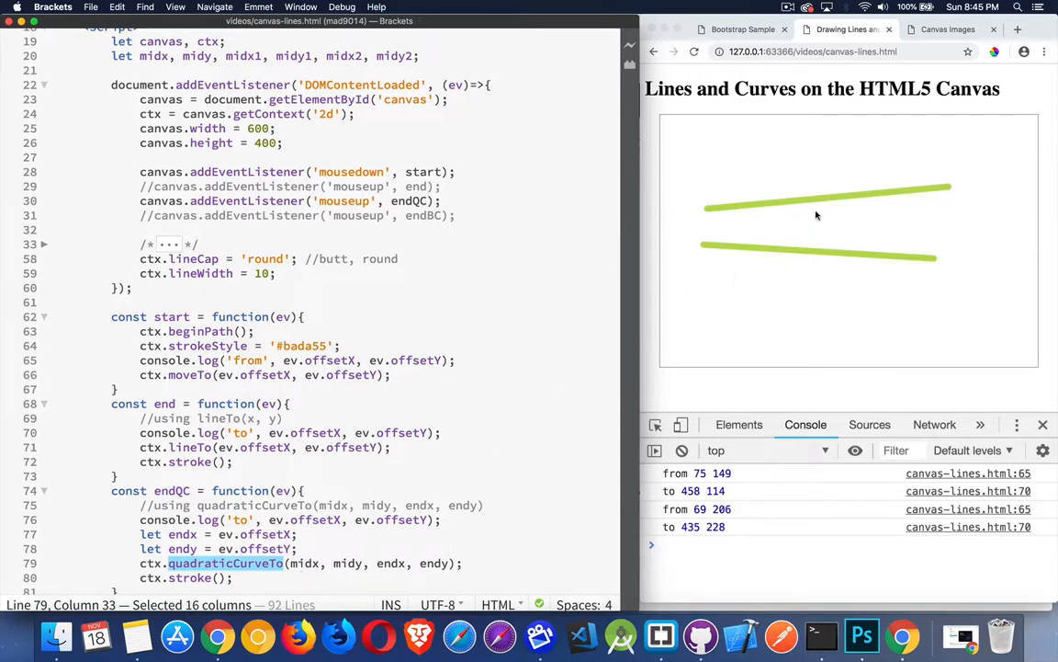
mouse_move(823, 217)
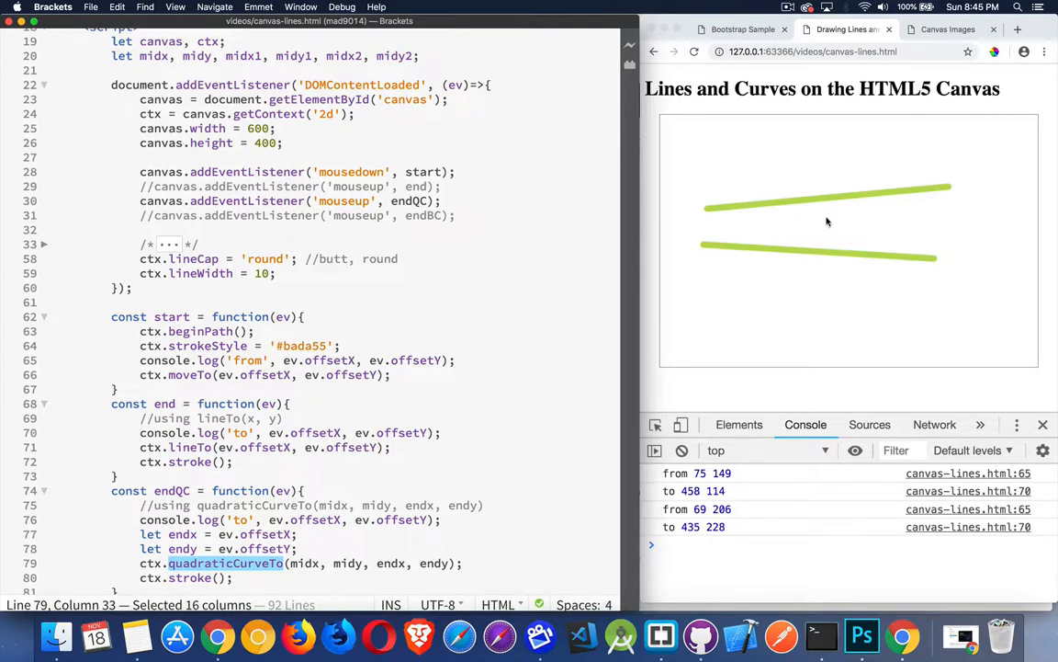
mouse_move(823, 218)
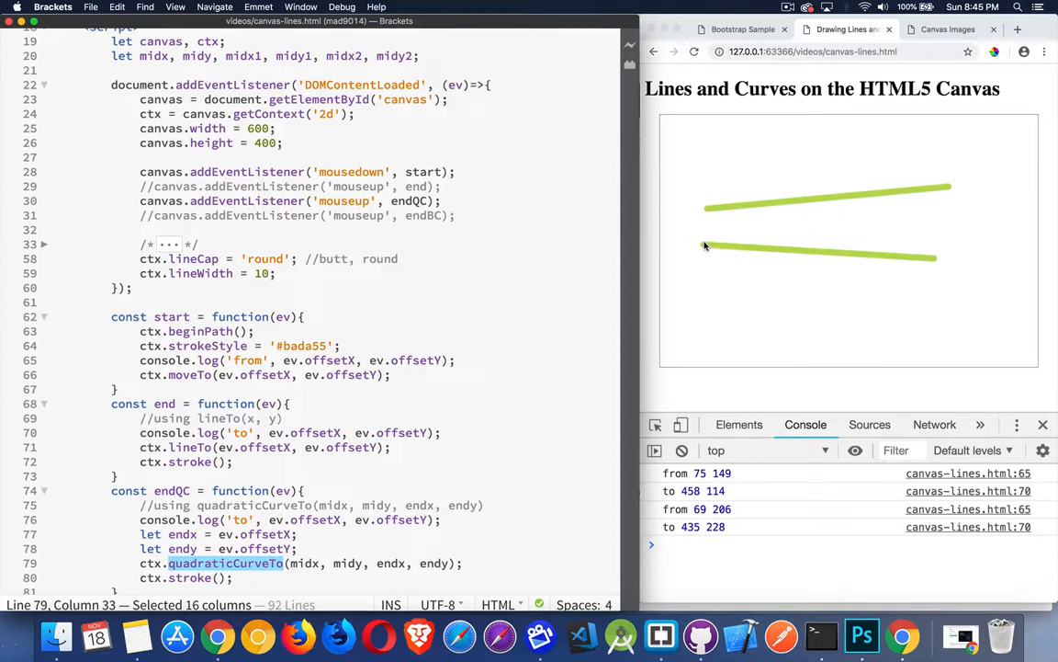
mouse_move(823, 220)
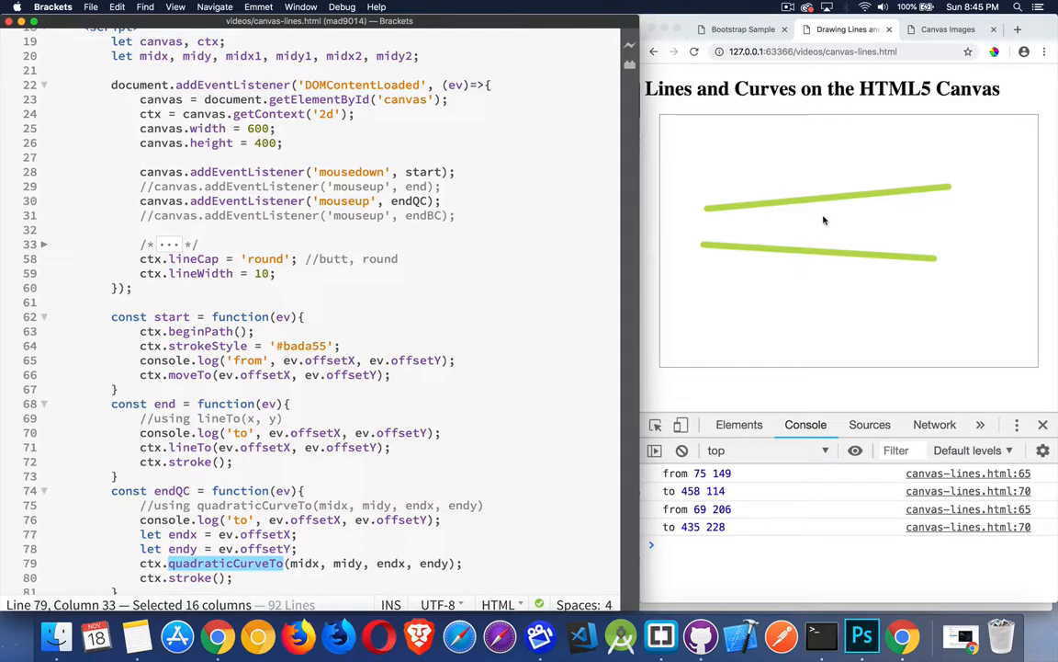
mouse_move(754, 242)
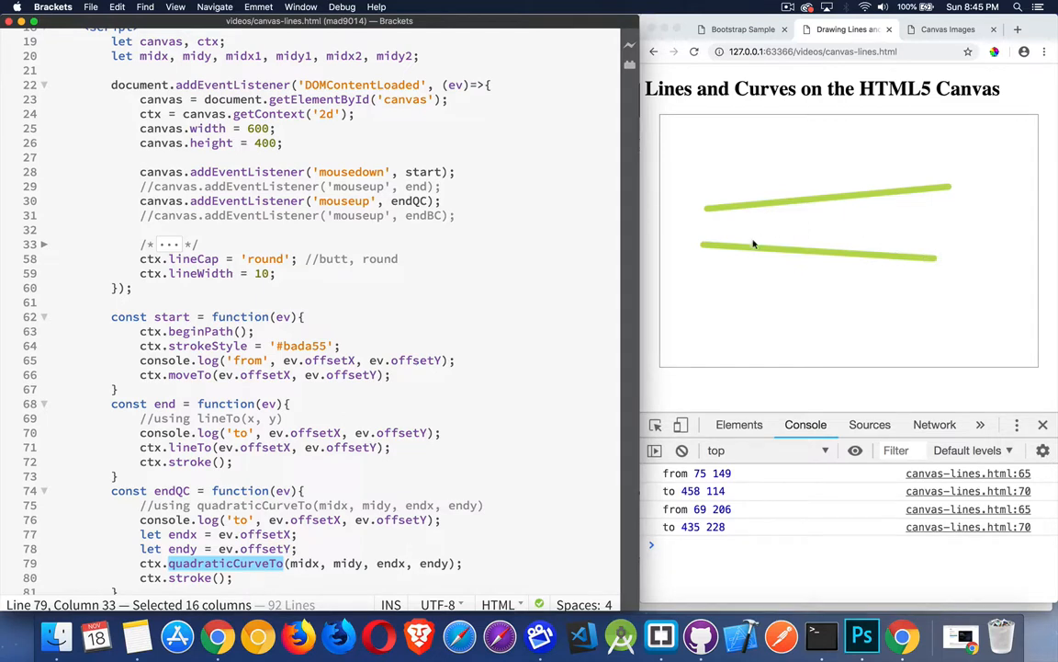
mouse_move(937, 261)
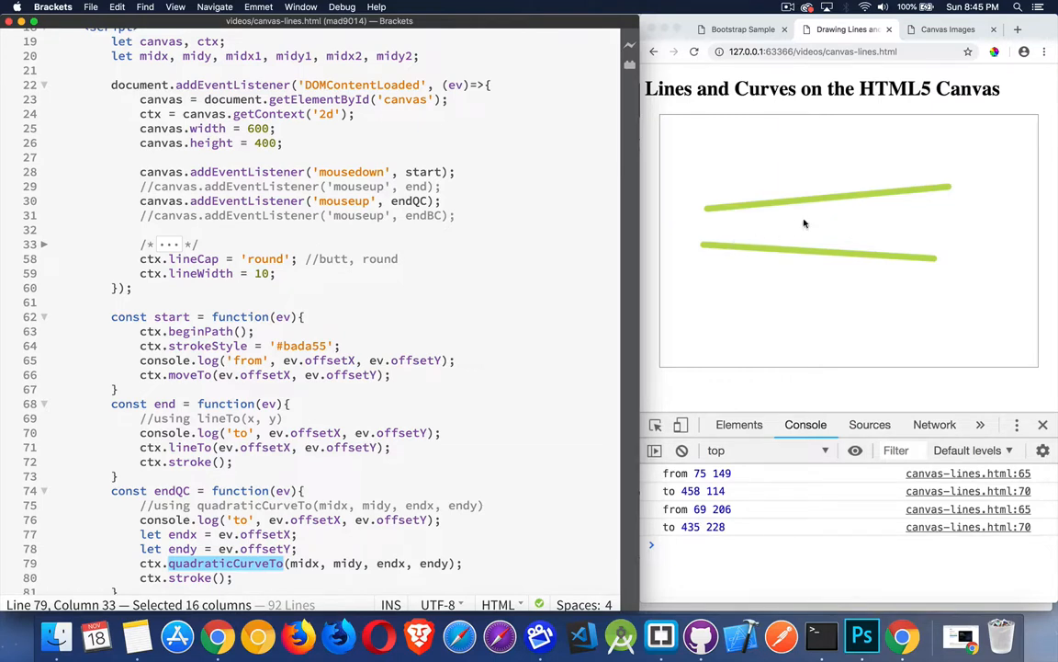
mouse_move(739, 237)
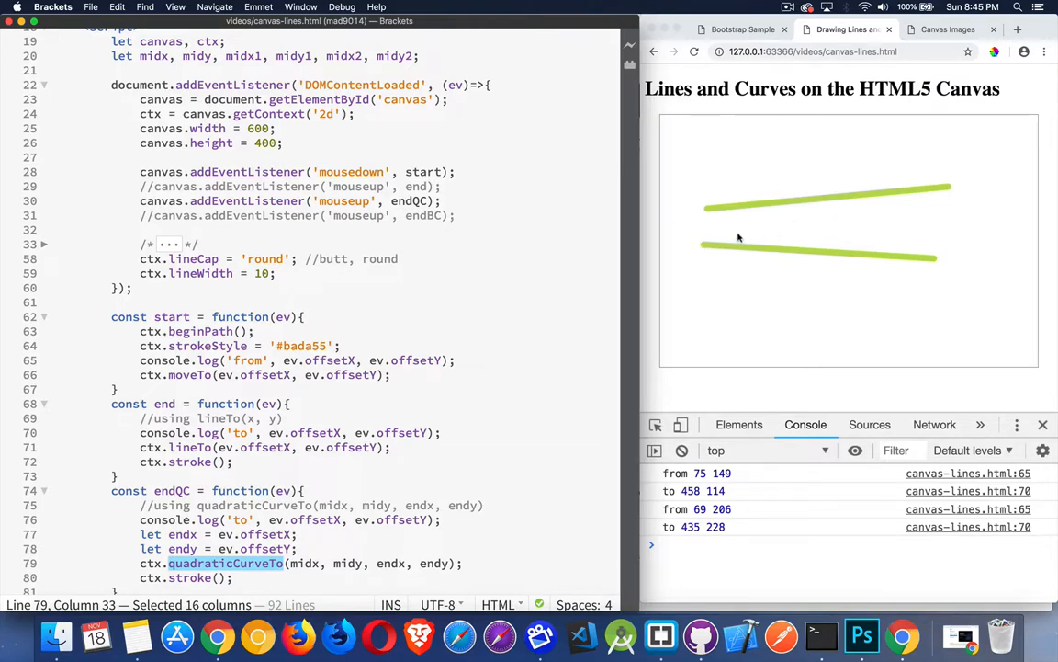
mouse_move(911, 245)
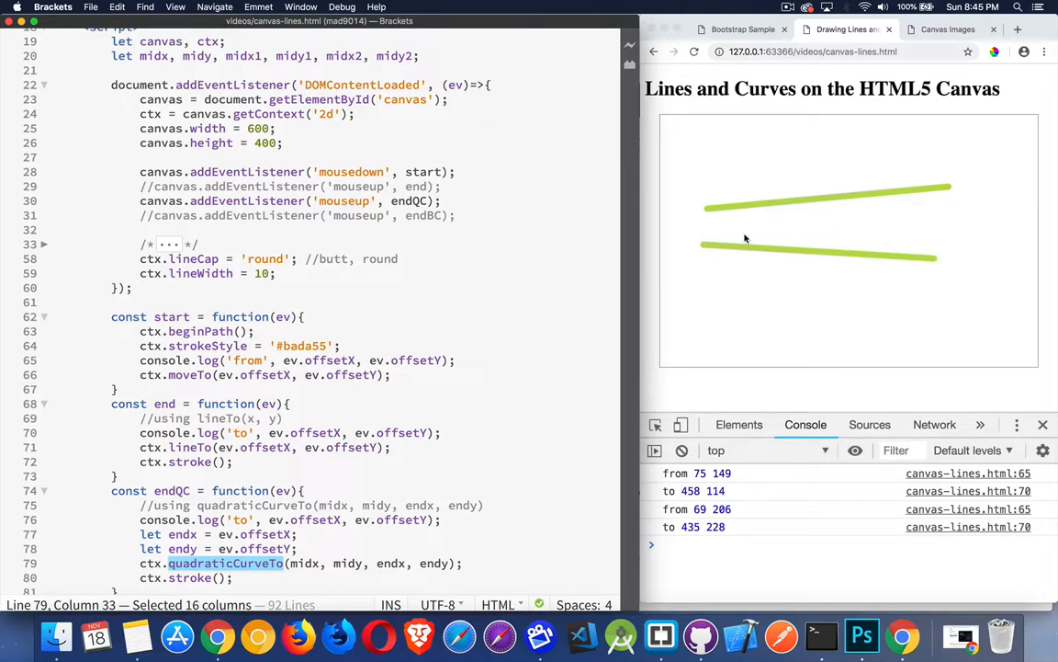
mouse_move(732, 239)
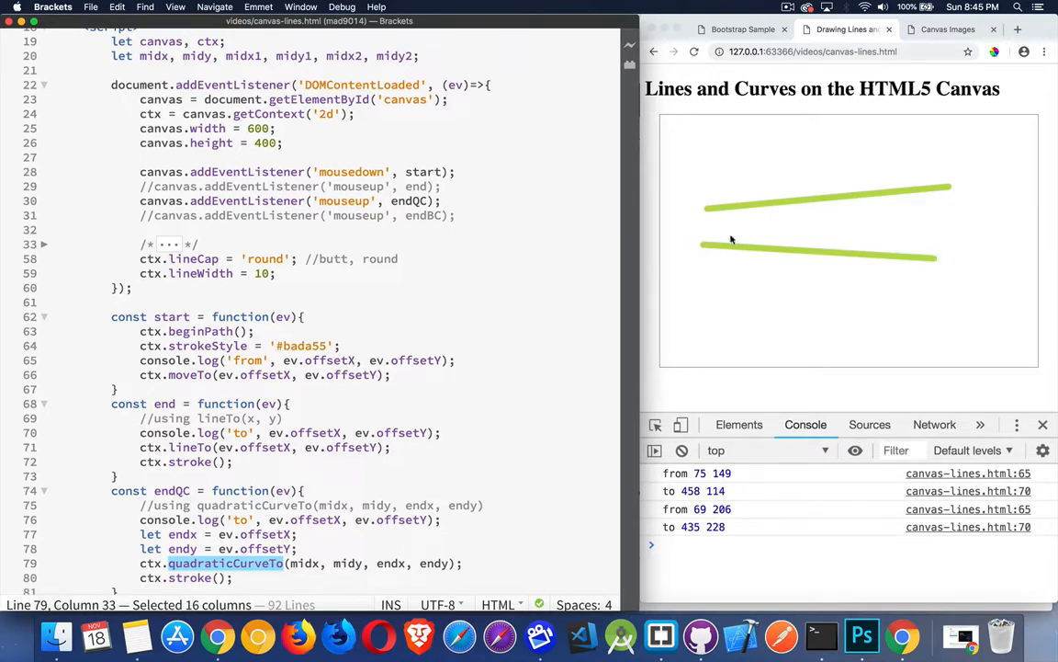
mouse_move(878, 231)
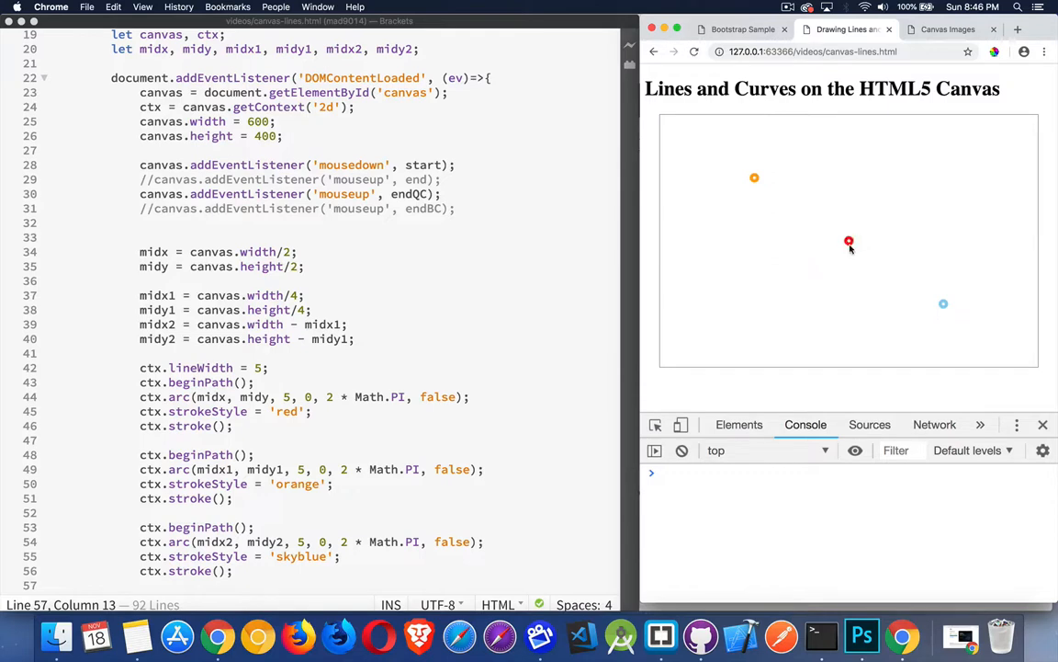
mouse_move(792, 166)
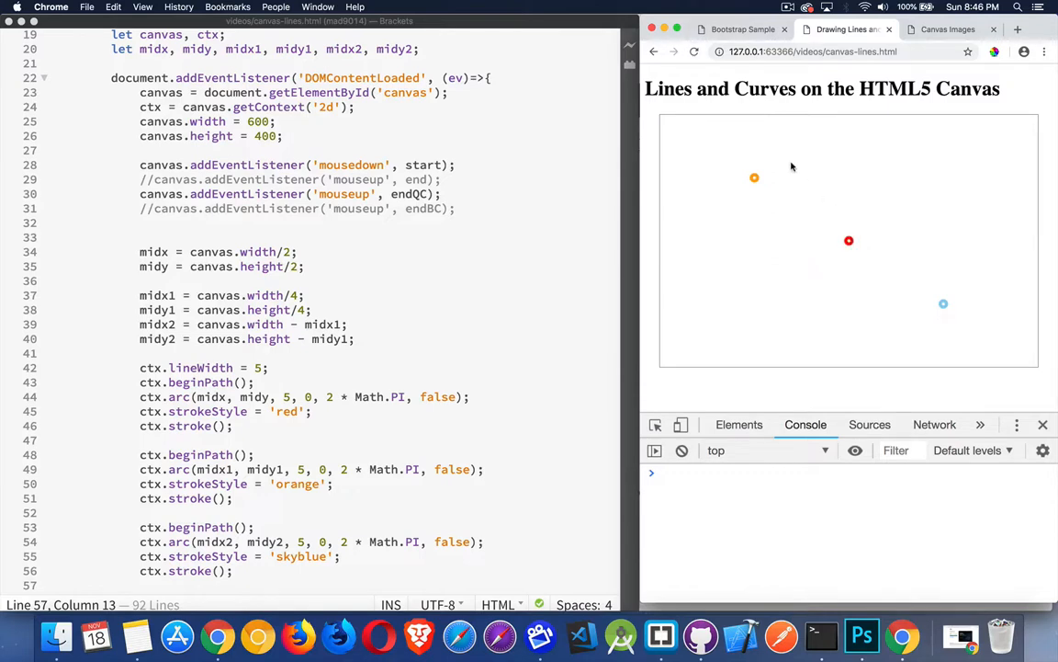
mouse_move(926, 210)
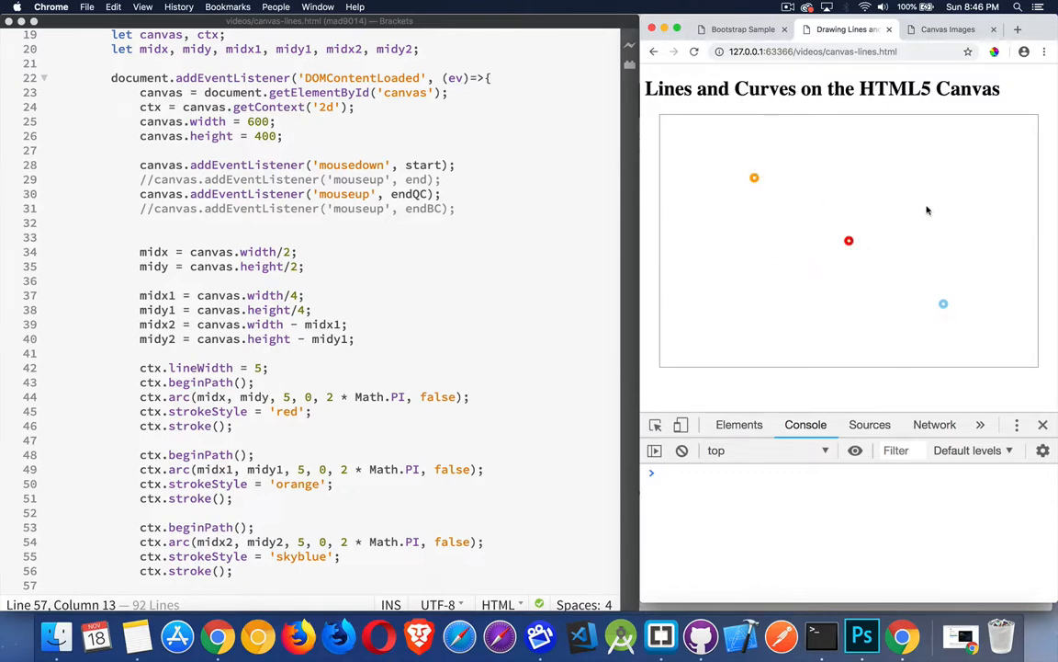
mouse_move(930, 283)
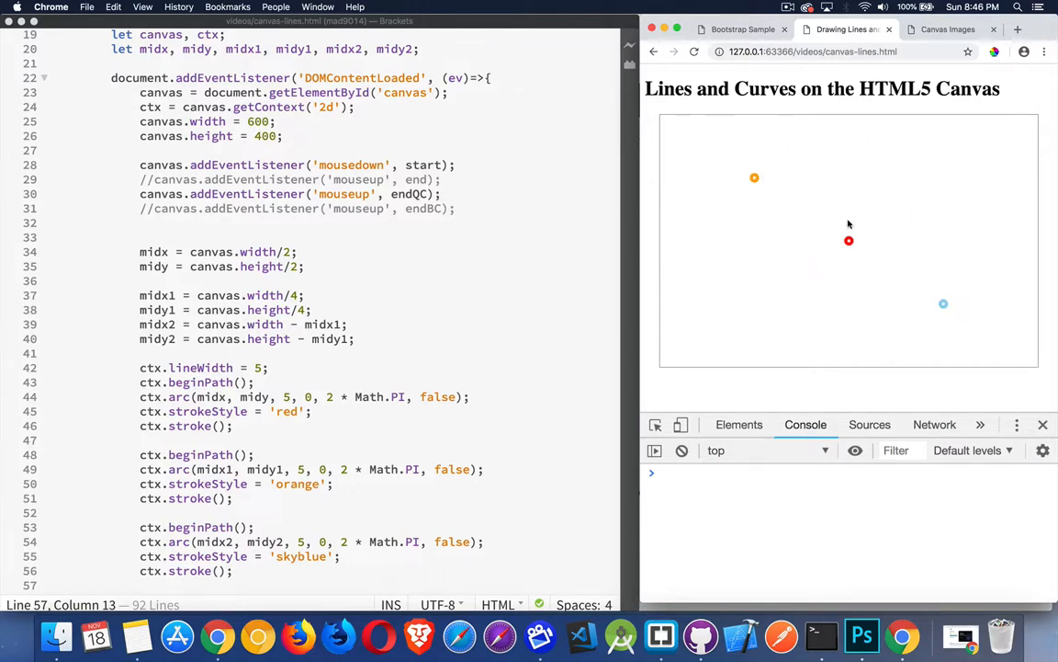
mouse_move(853, 247)
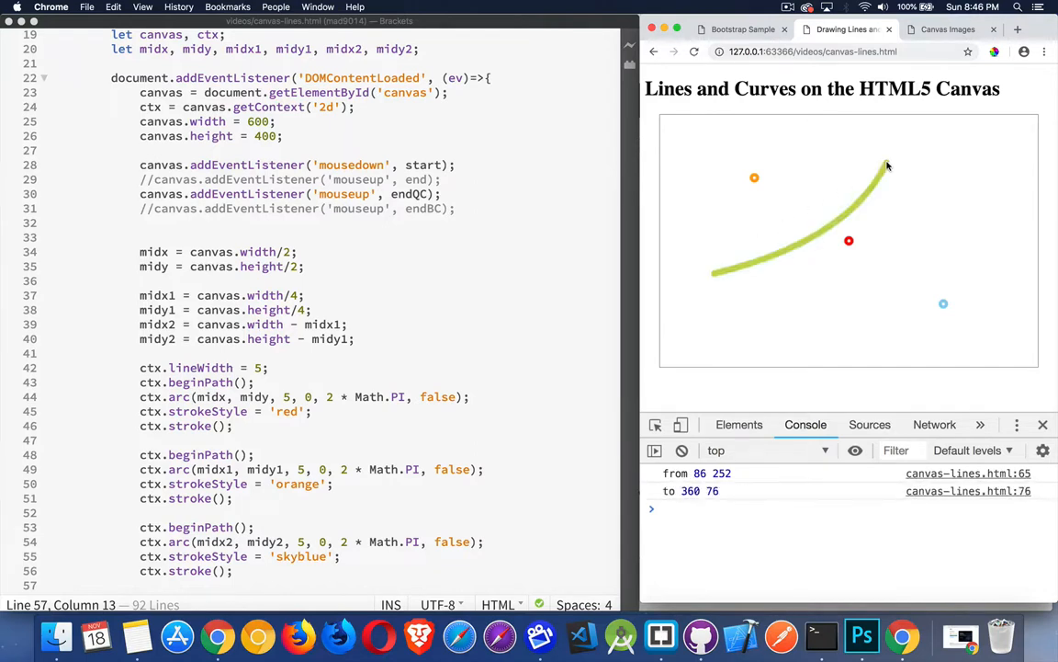
mouse_move(864, 223)
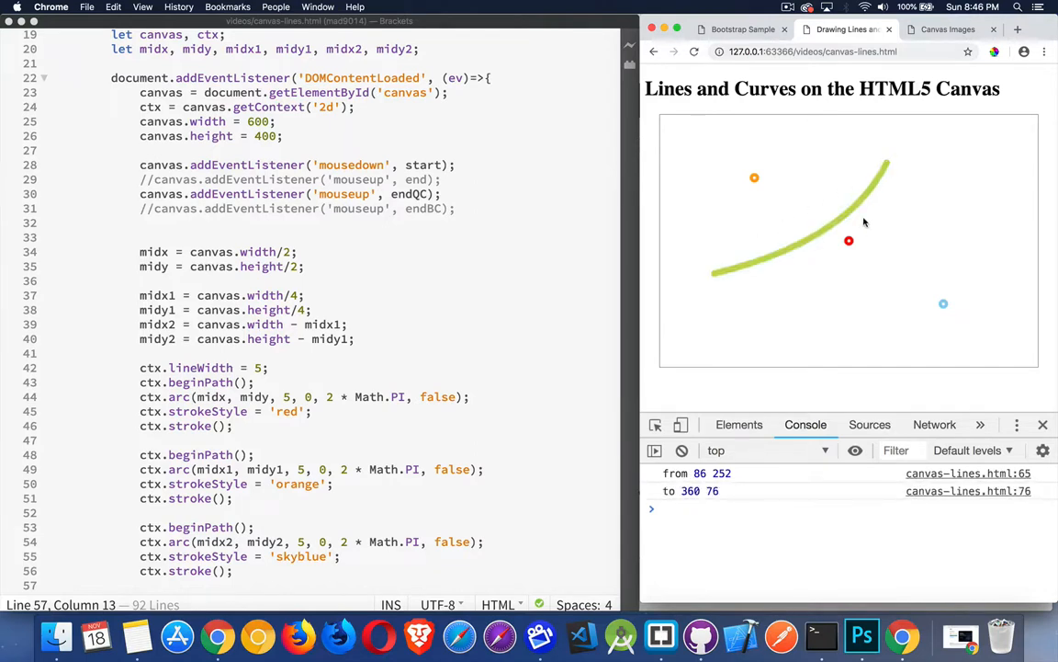
mouse_move(786, 257)
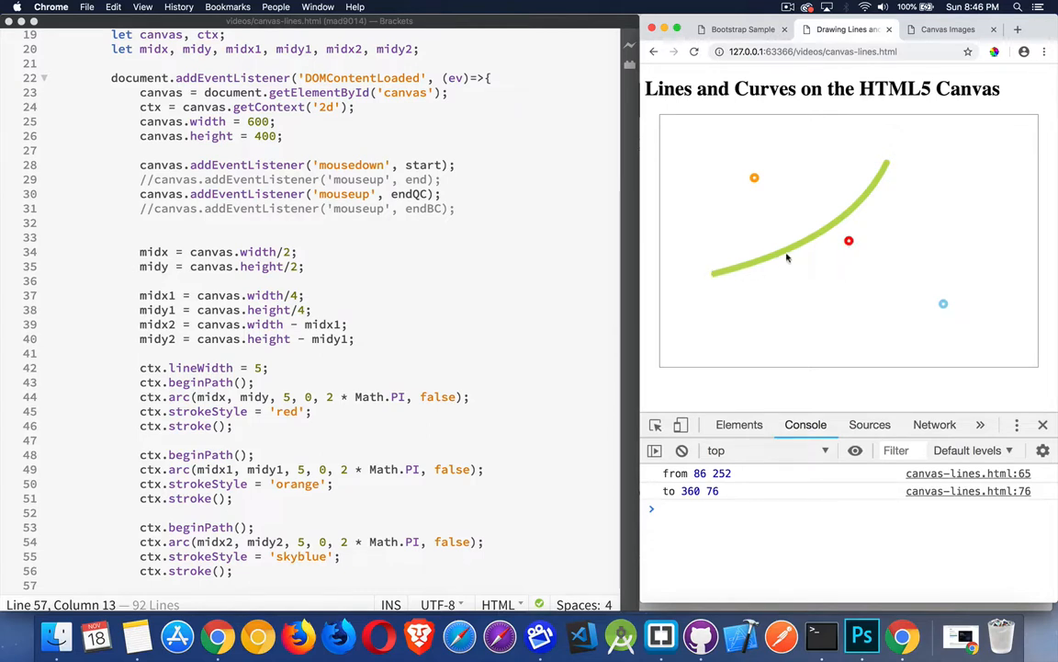
mouse_move(768, 264)
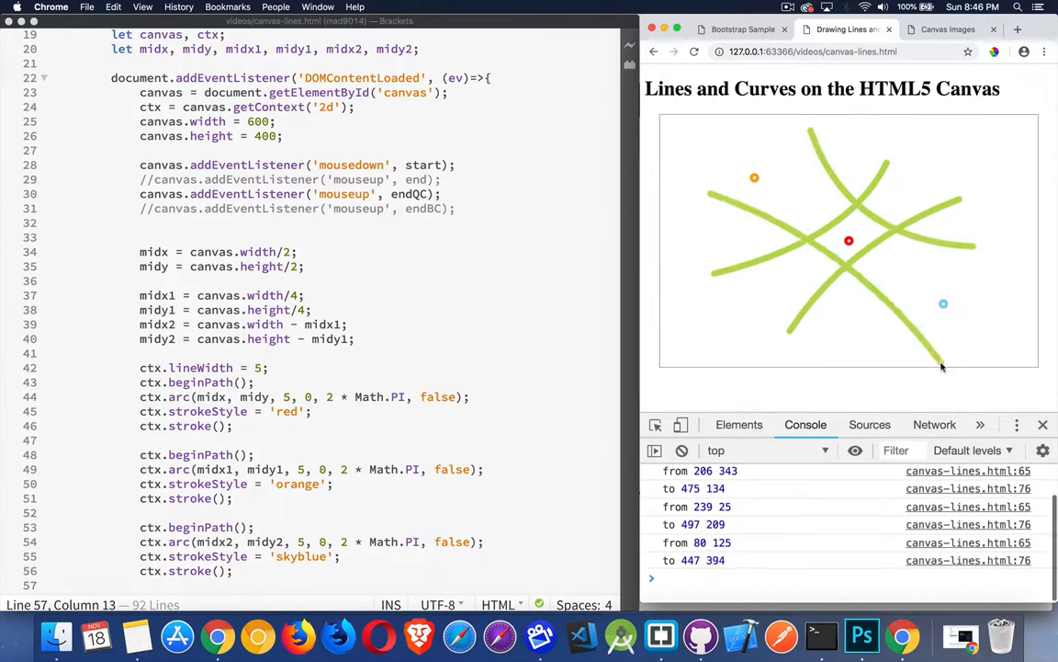
mouse_move(775, 240)
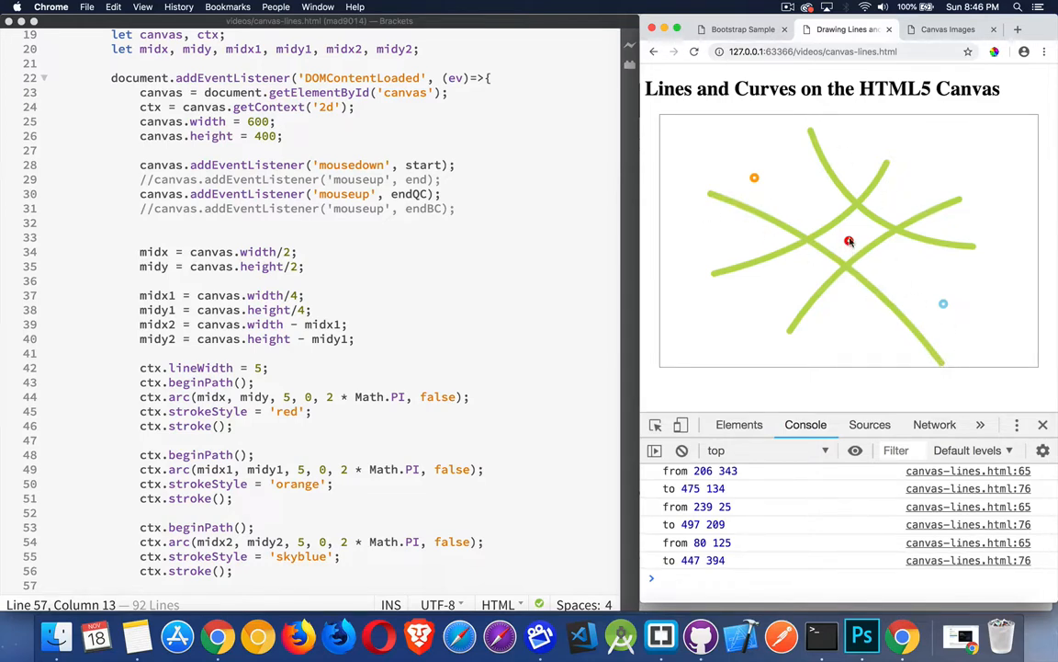
mouse_move(702, 144)
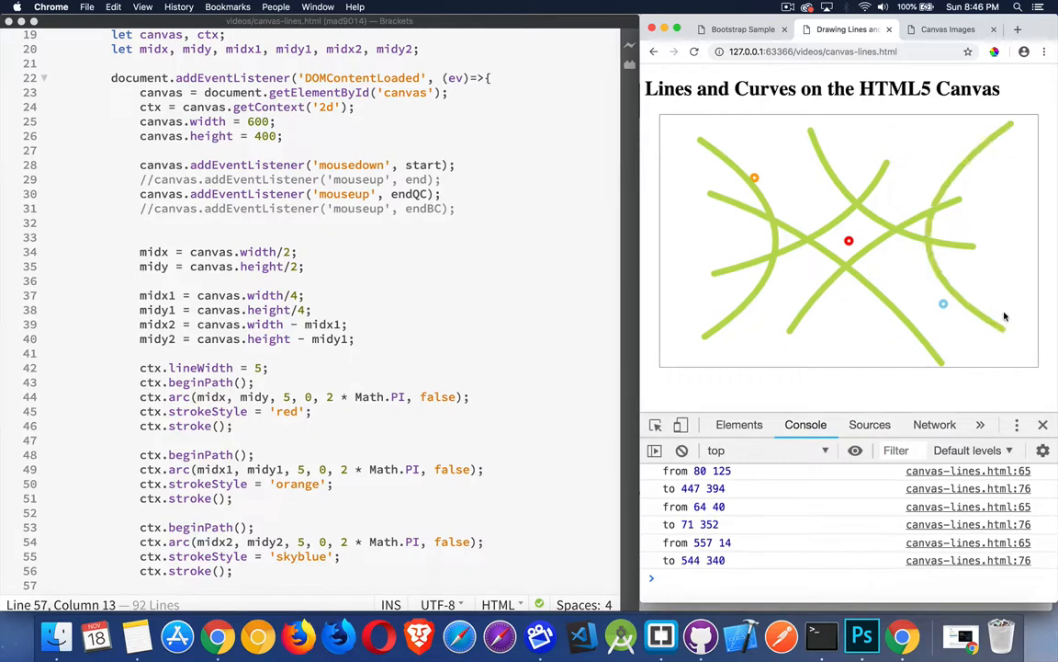
mouse_move(992, 319)
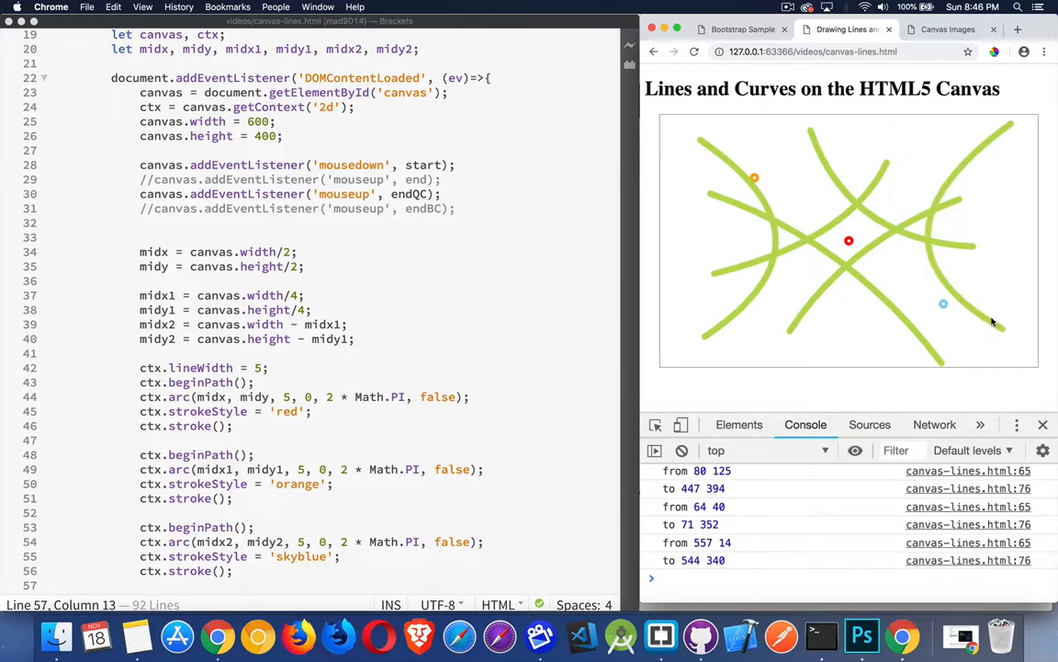
mouse_move(810, 294)
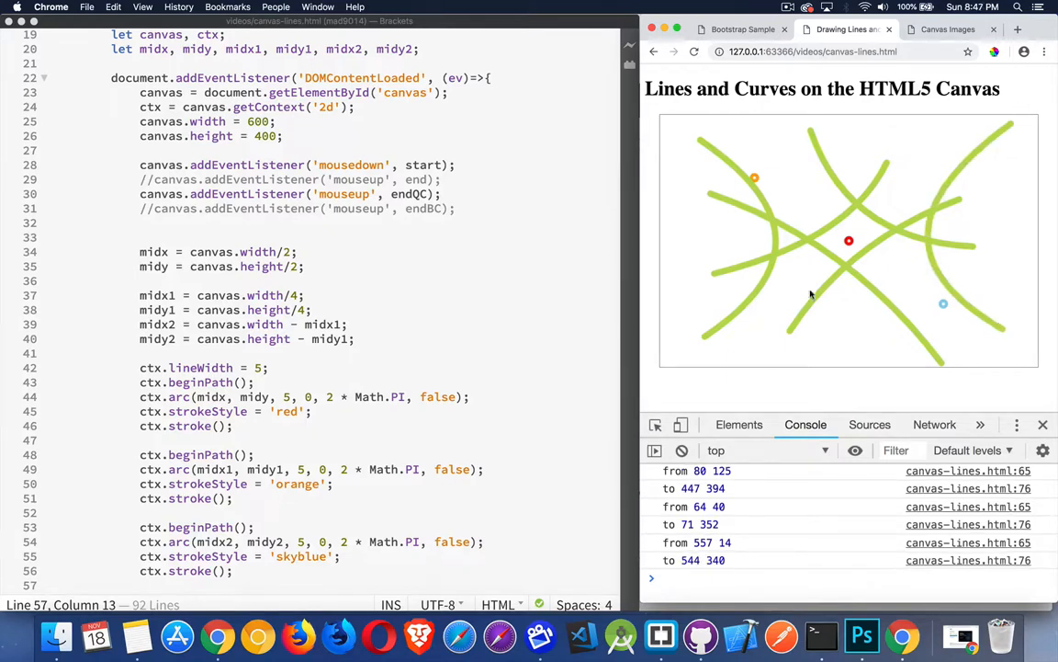
Scroll down through the drawing code after the quadratic curves are drawn
scroll("down", 3)
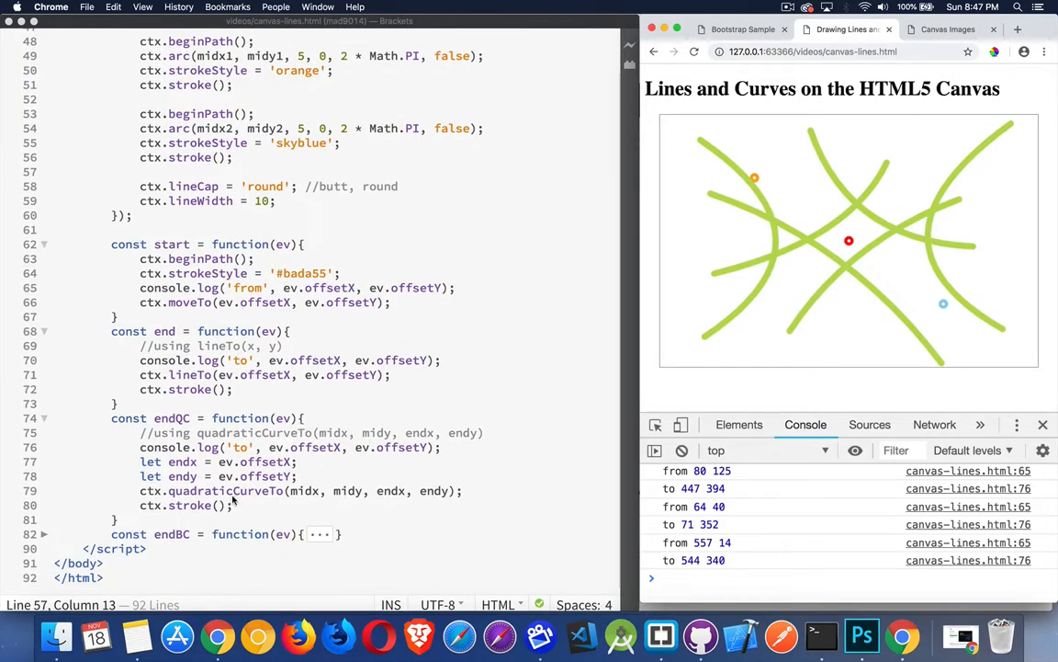
mouse_move(261, 382)
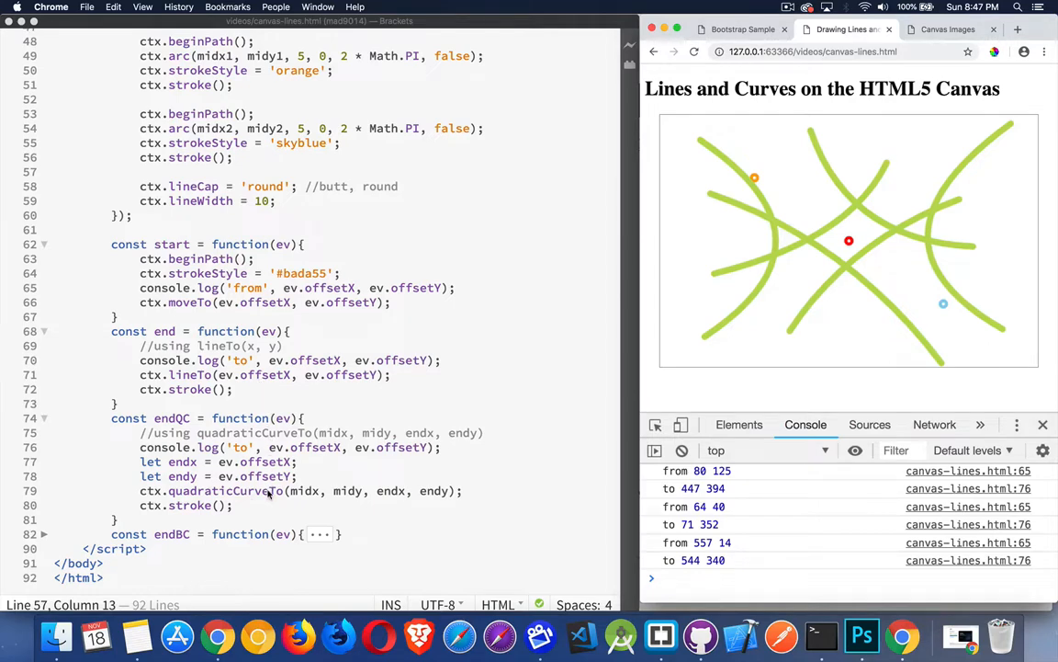
mouse_move(314, 498)
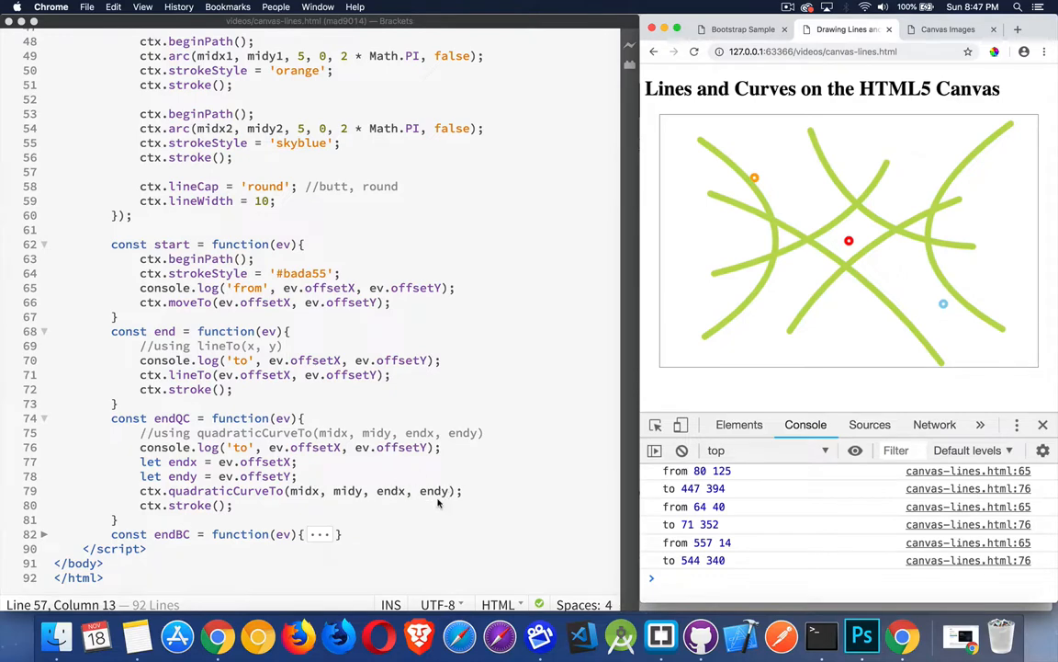
mouse_move(402, 480)
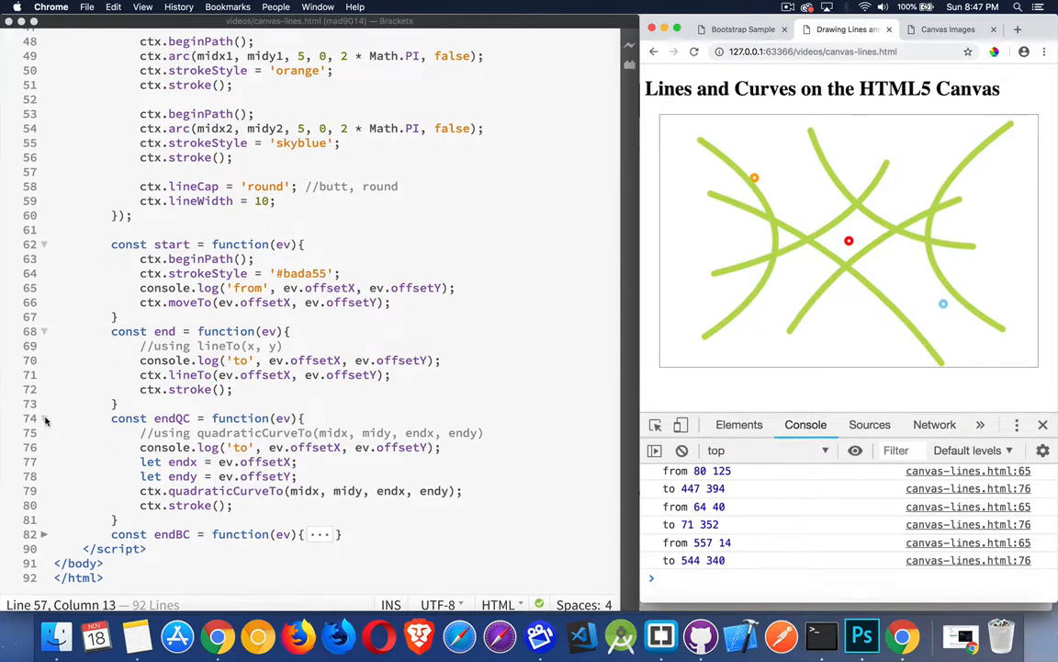
left_click(44, 417)
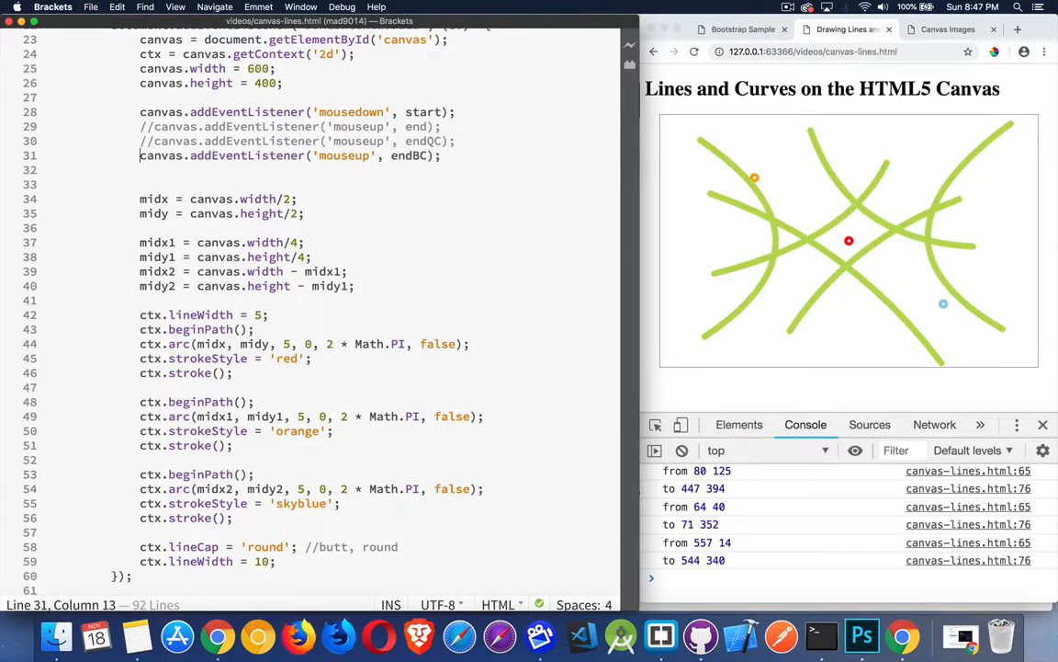
Bring the reloaded Chrome canvas page to the front for testing endBC
left_click(695, 52)
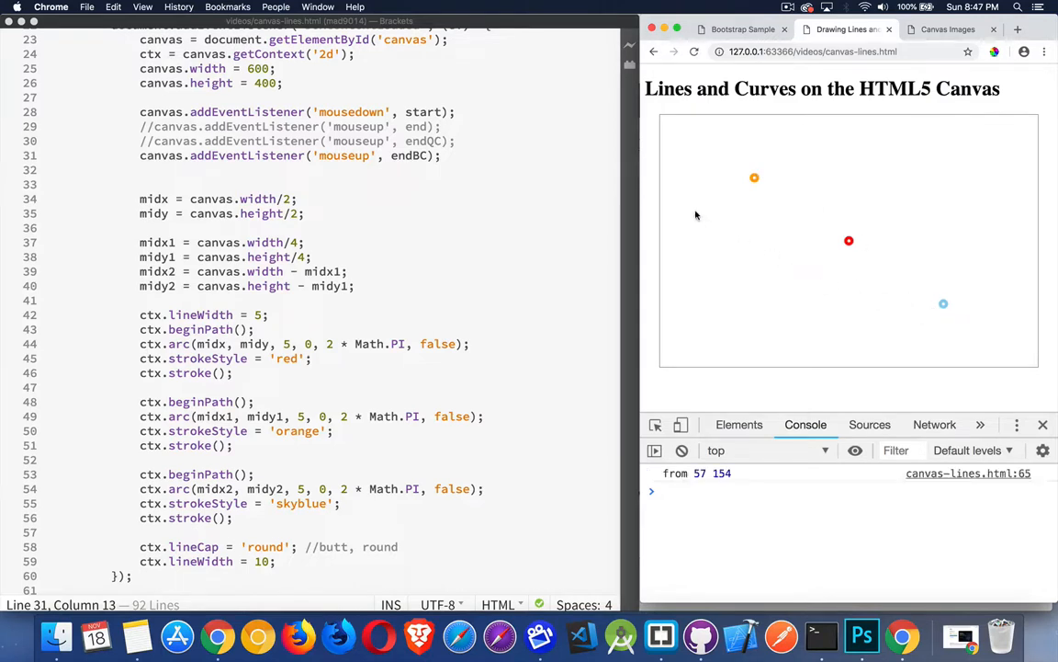
Drag out green Bezier curves sweeping around the orange and blue quarter-point markers
left_click_drag(694, 209, 871, 353)
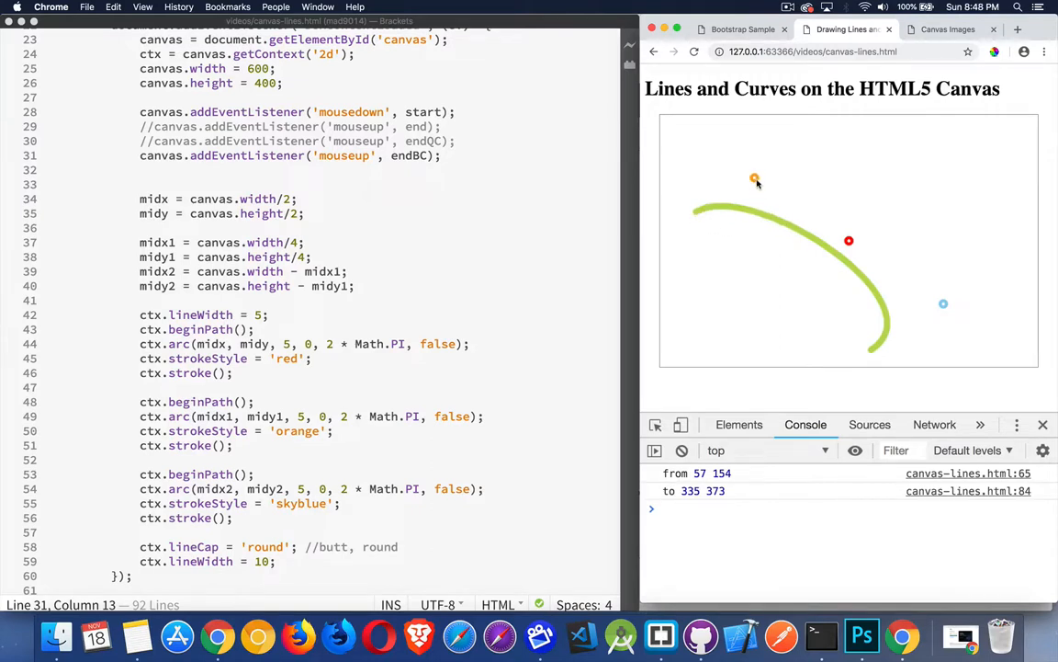
mouse_move(889, 305)
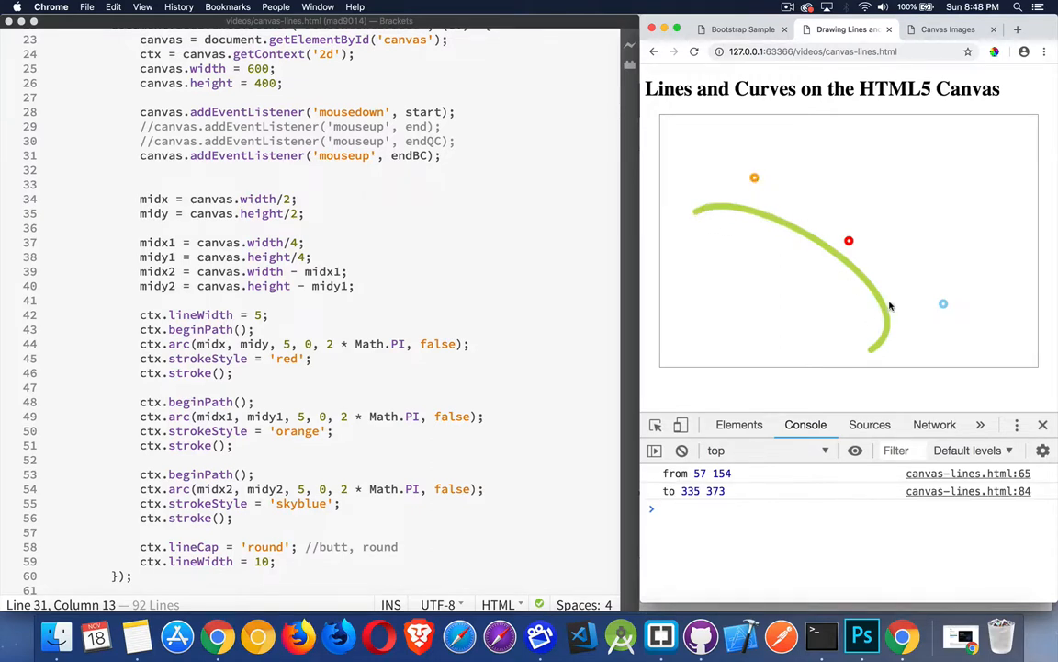
mouse_move(930, 322)
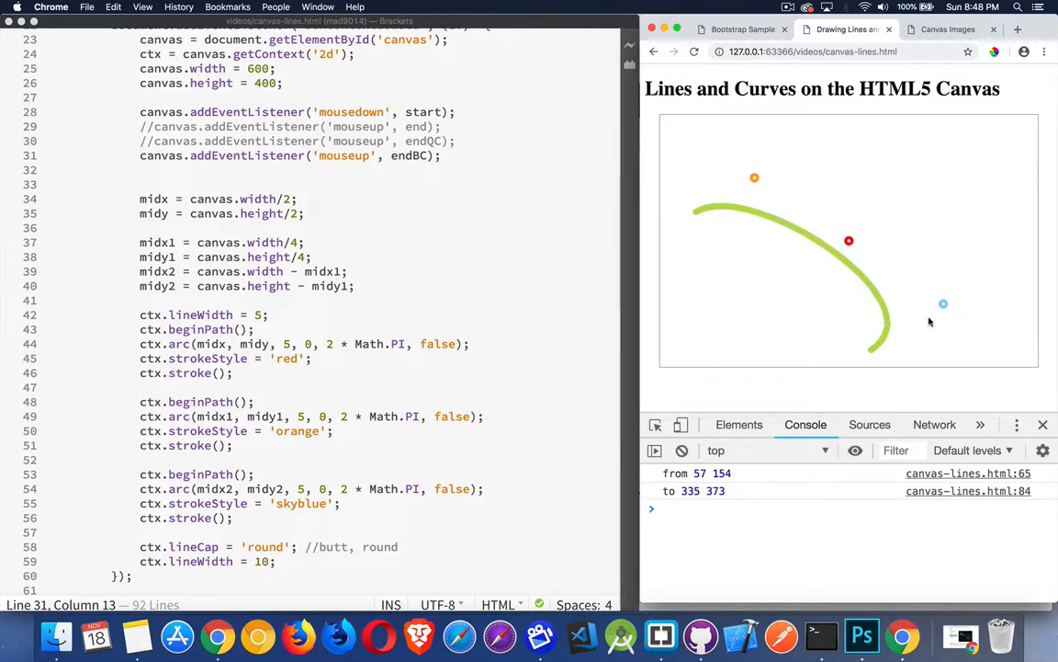
mouse_move(797, 132)
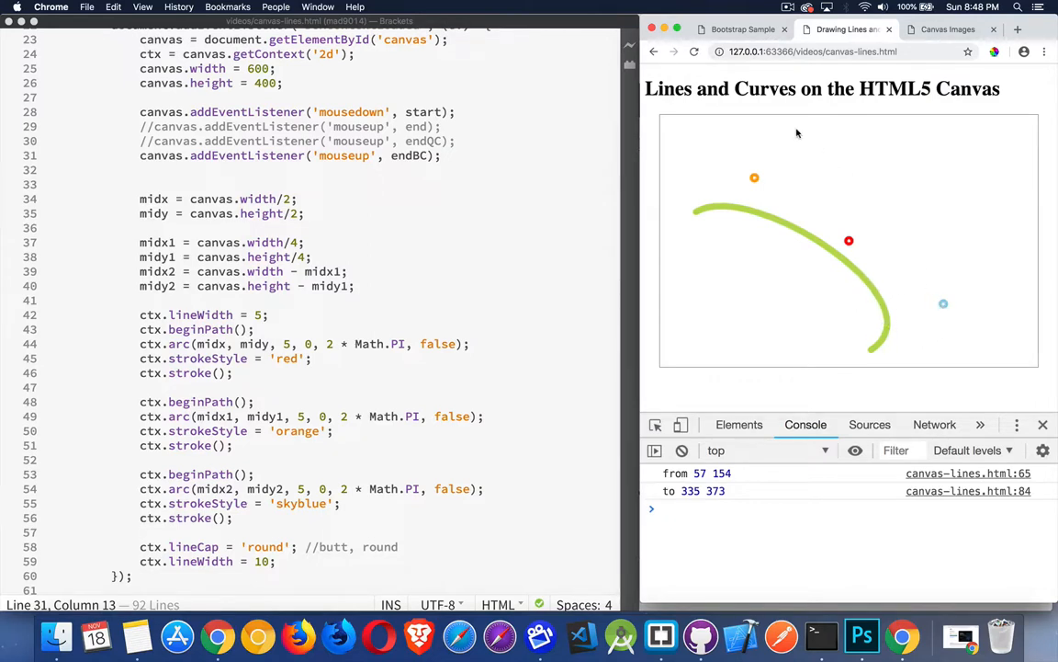
left_click_drag(790, 132, 989, 267)
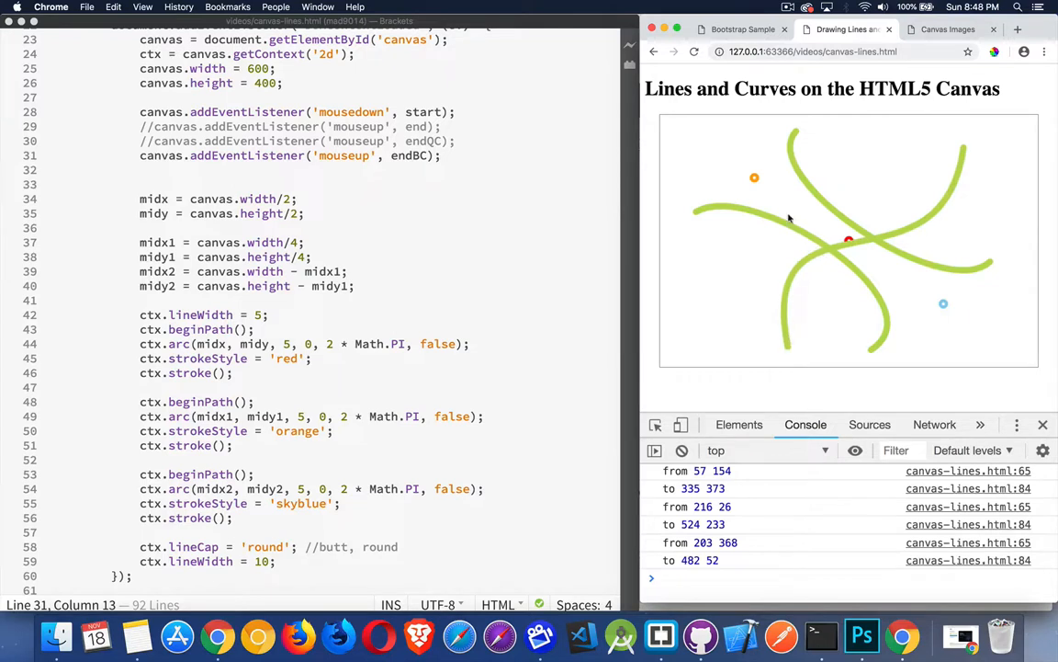
mouse_move(945, 322)
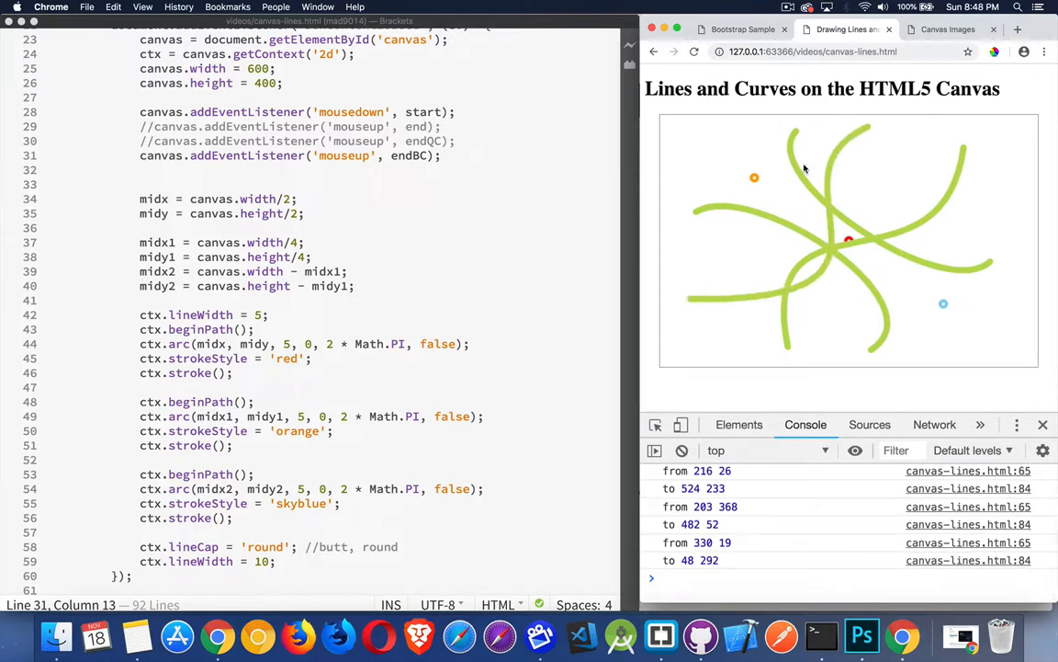
mouse_move(809, 285)
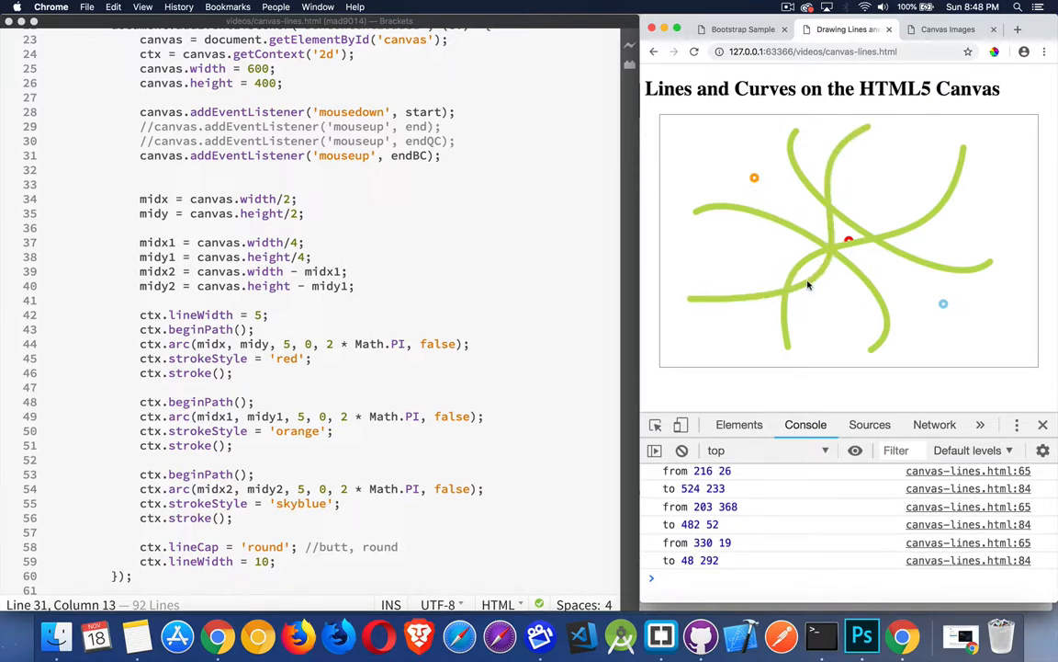
mouse_move(802, 287)
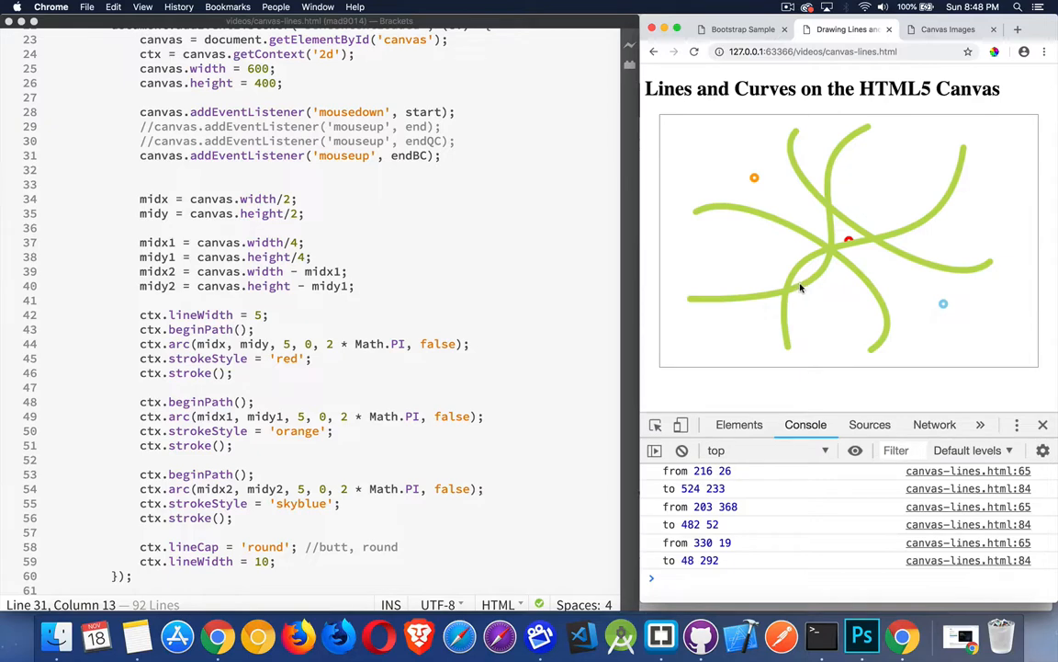
scroll("down", 3)
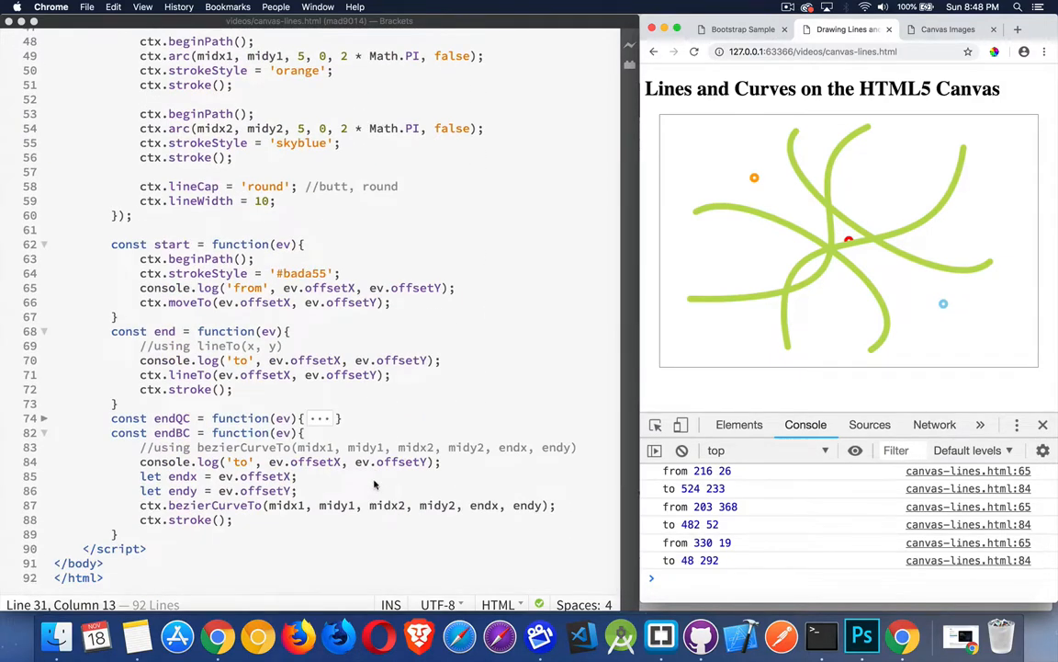
mouse_move(285, 431)
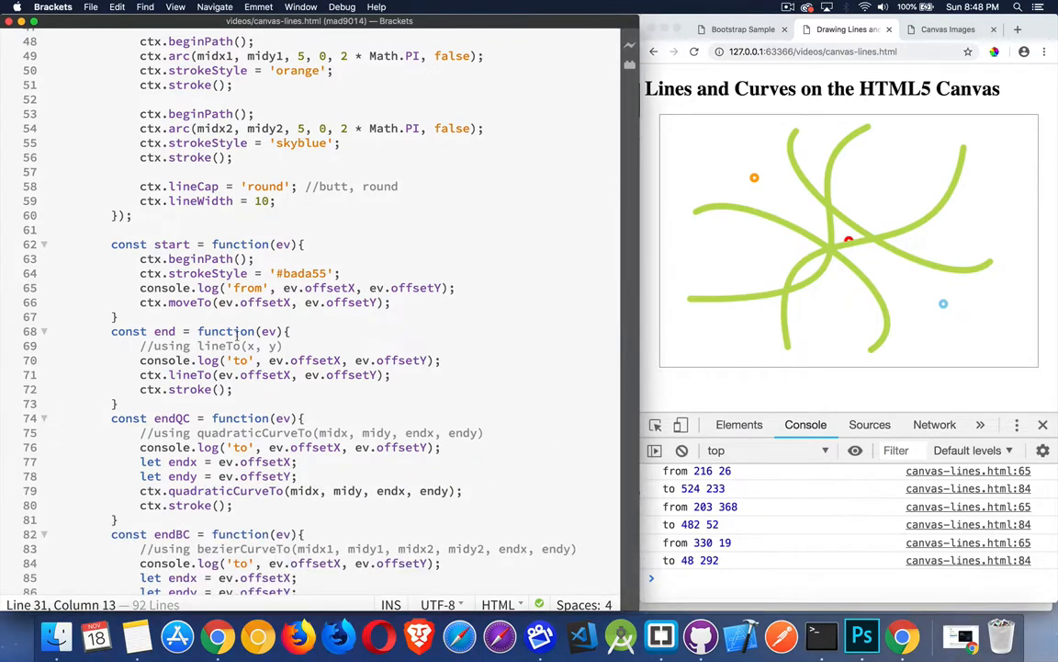
scroll("down", 3)
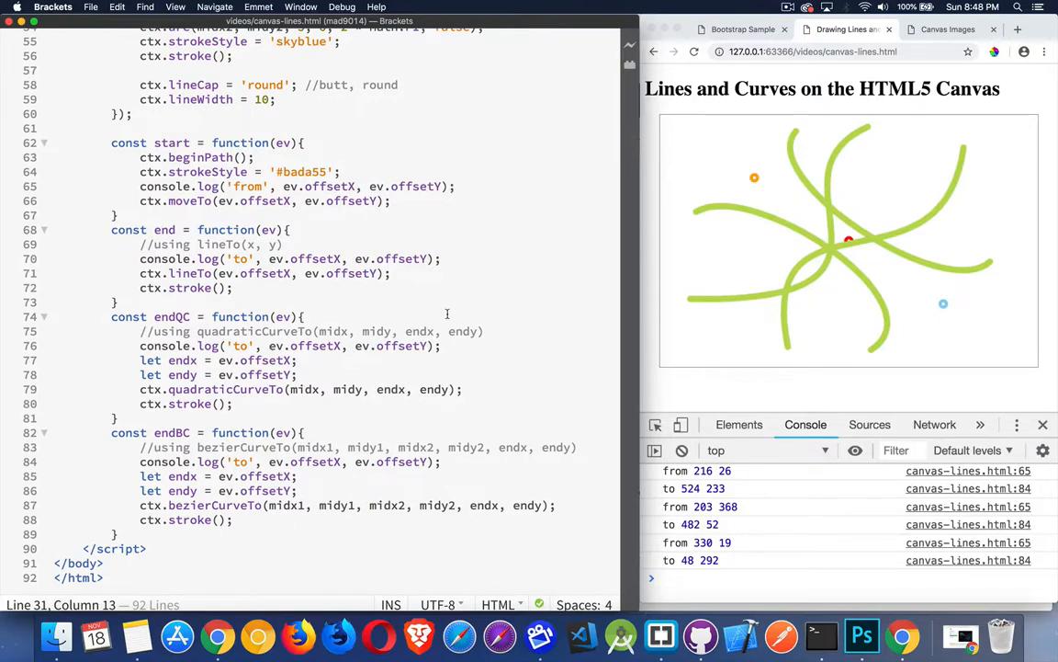